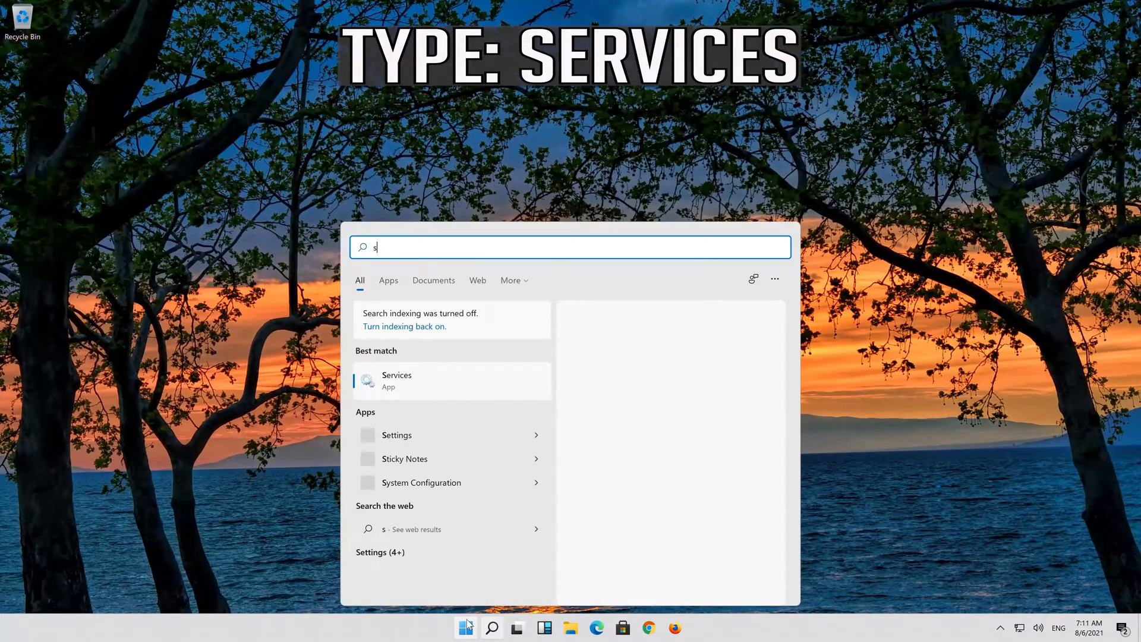
- Search Start for 'services' and launch the Services app
text(ervices)
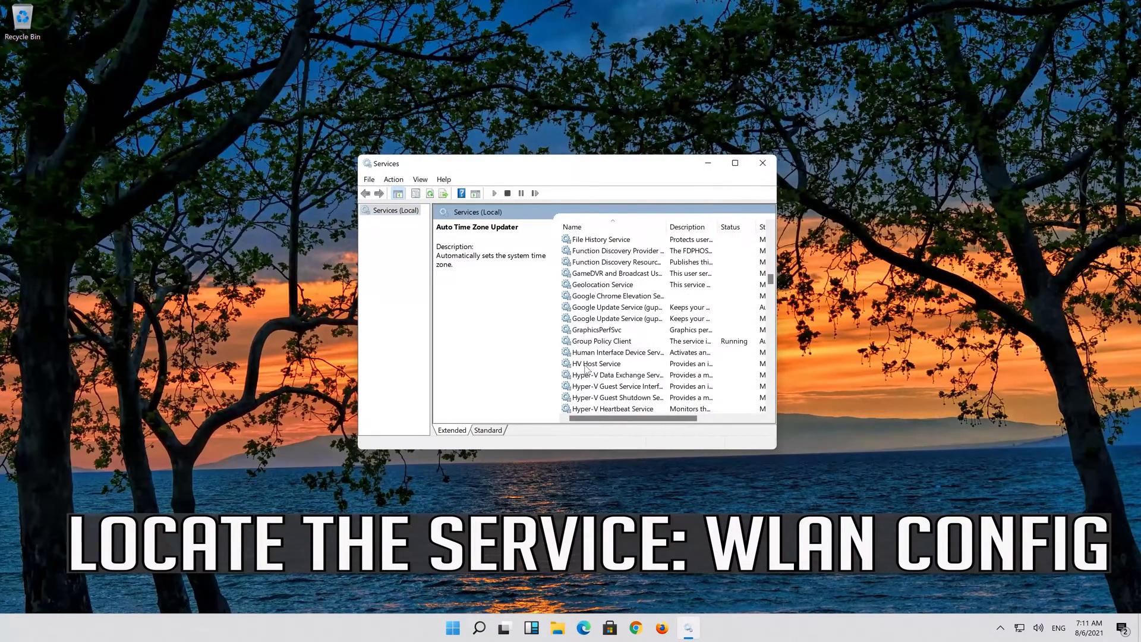
- Scroll to WLAN AutoConfig and open its Properties from the context menu
scroll(down, 3)
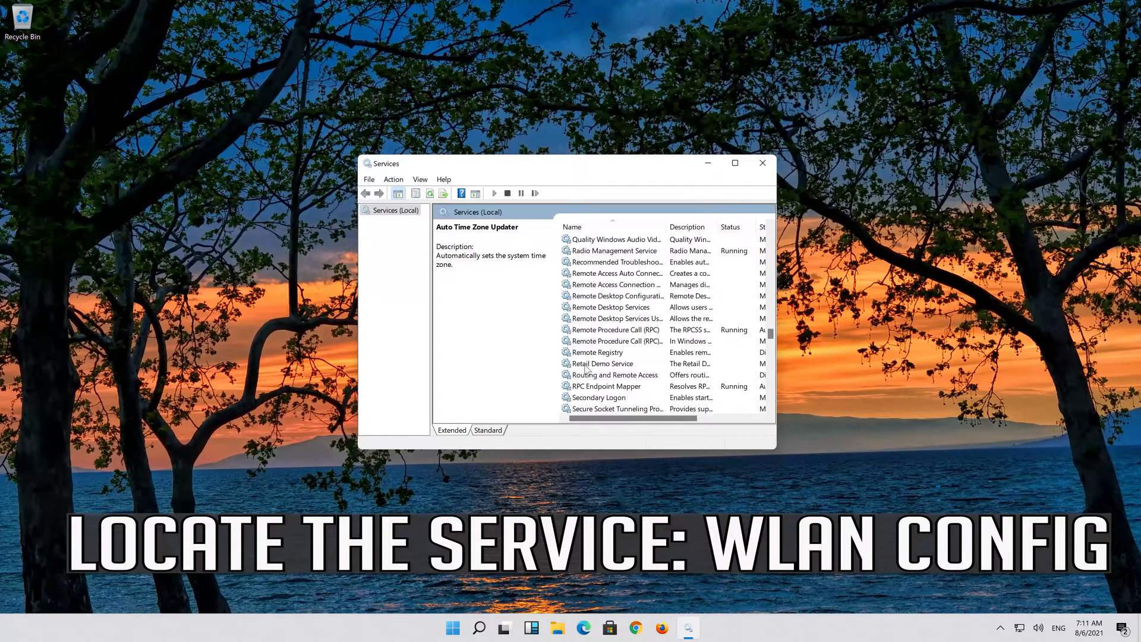
scroll(down, 3)
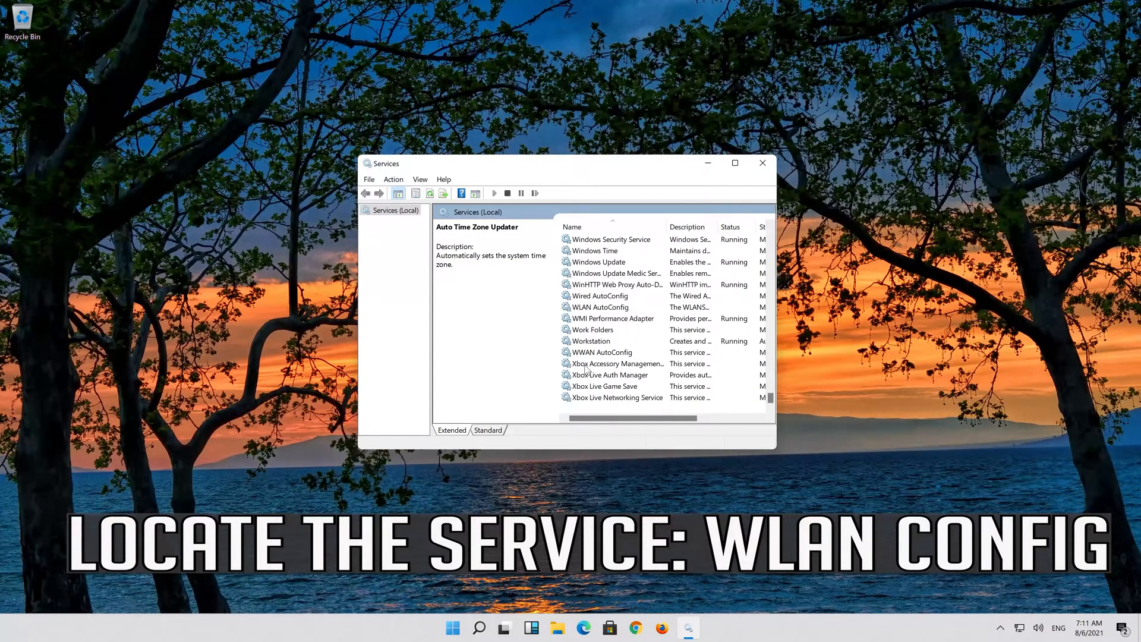
click(600, 307)
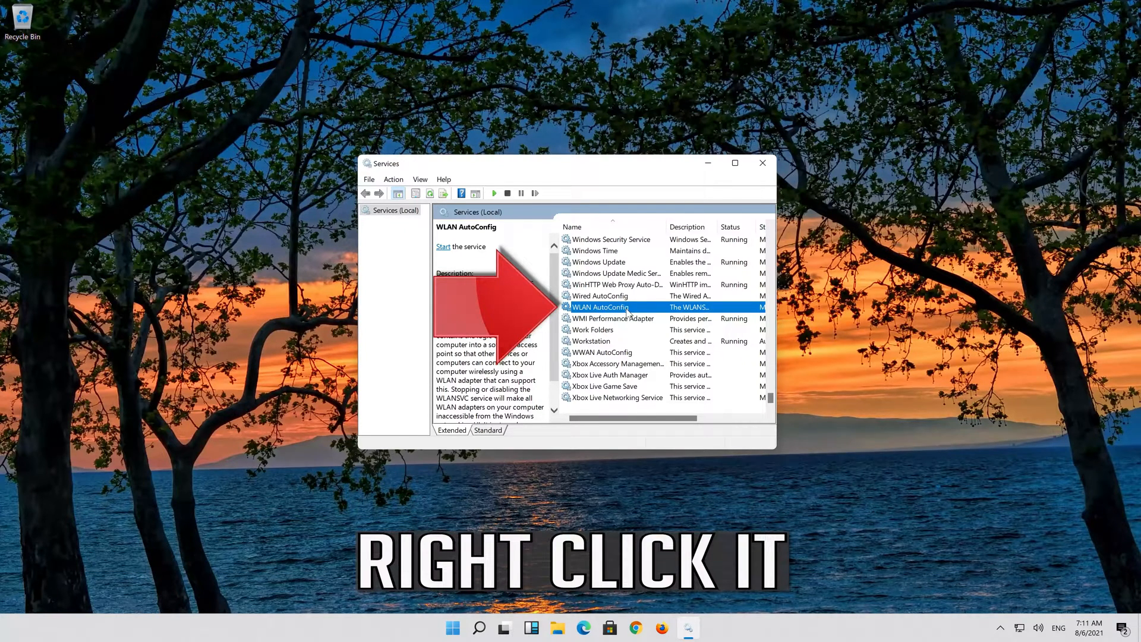
right_click(628, 307)
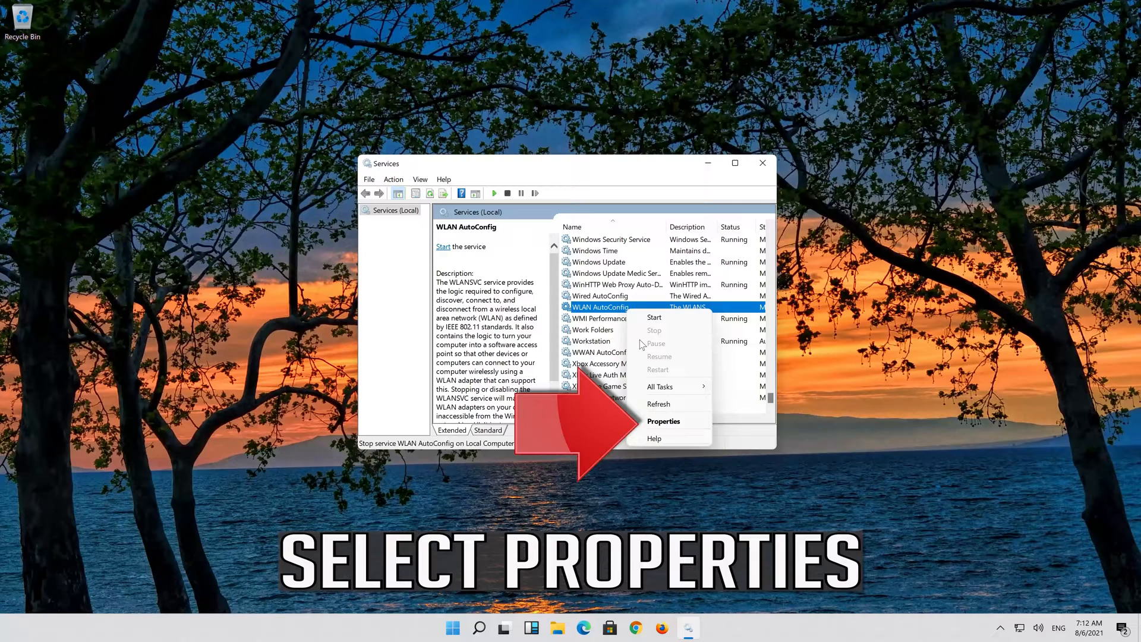
click(663, 420)
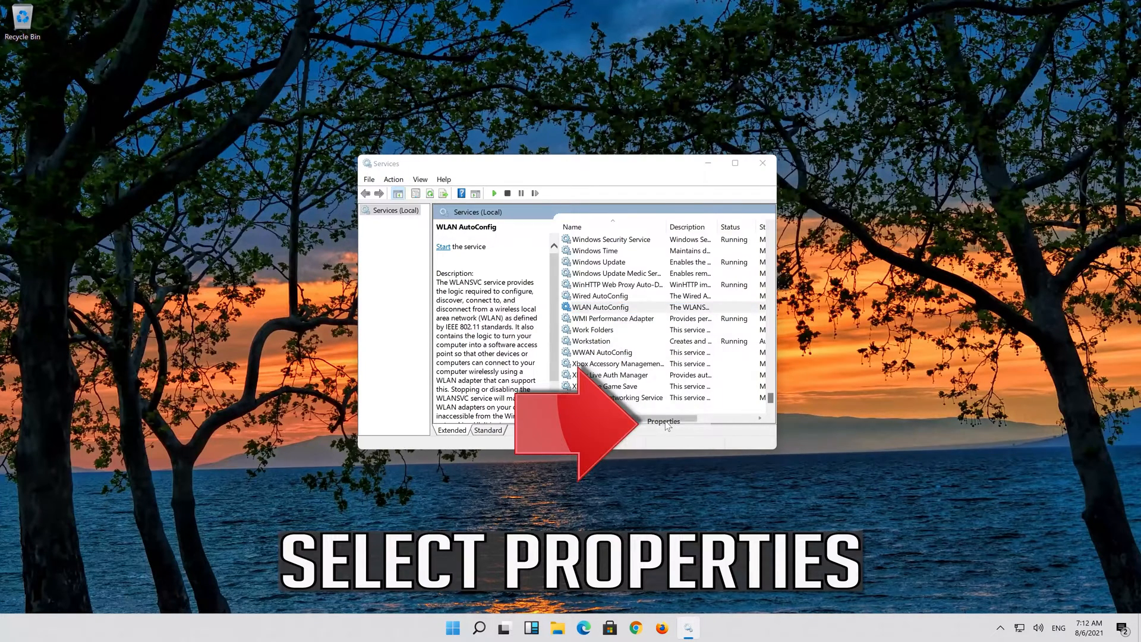
click(663, 421)
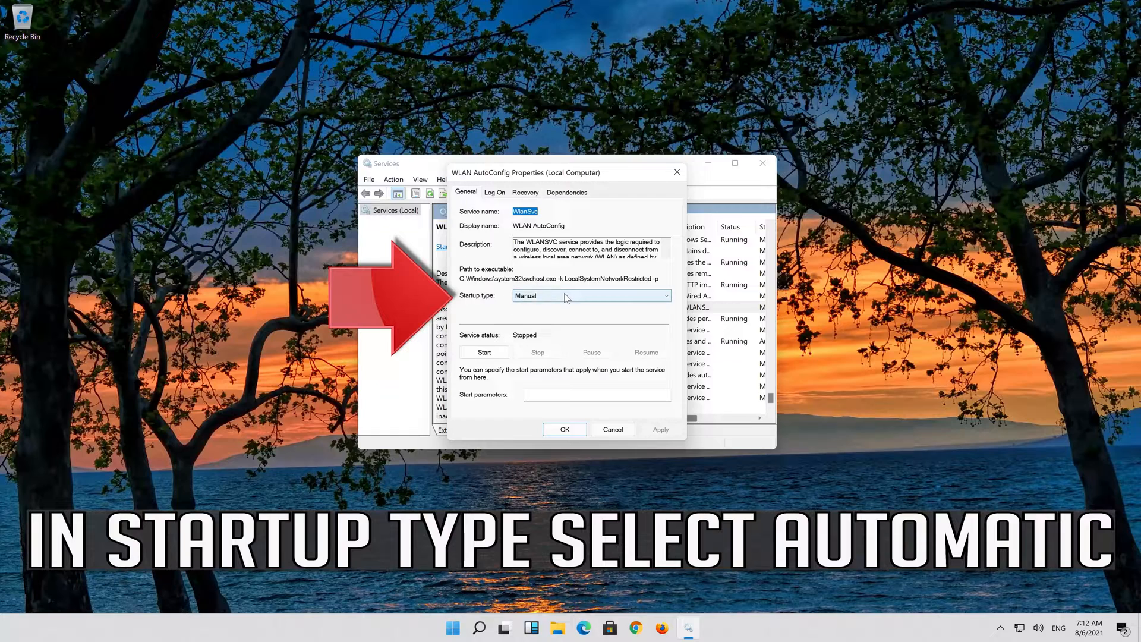
- Change WLAN AutoConfig's startup type to Automatic and confirm with OK
click(590, 296)
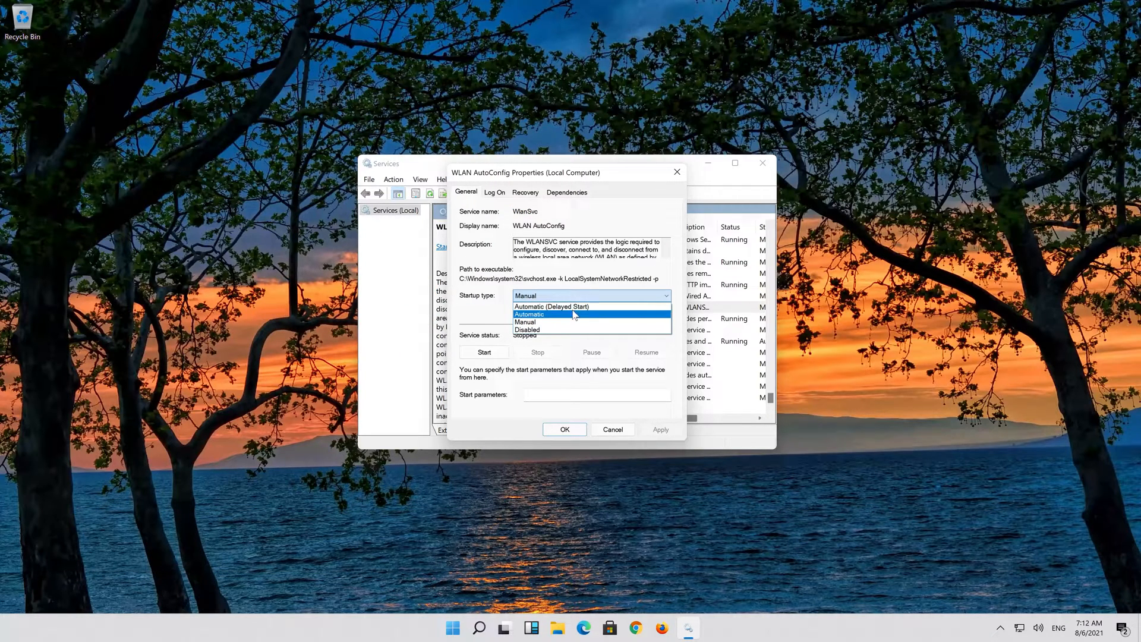
click(529, 314)
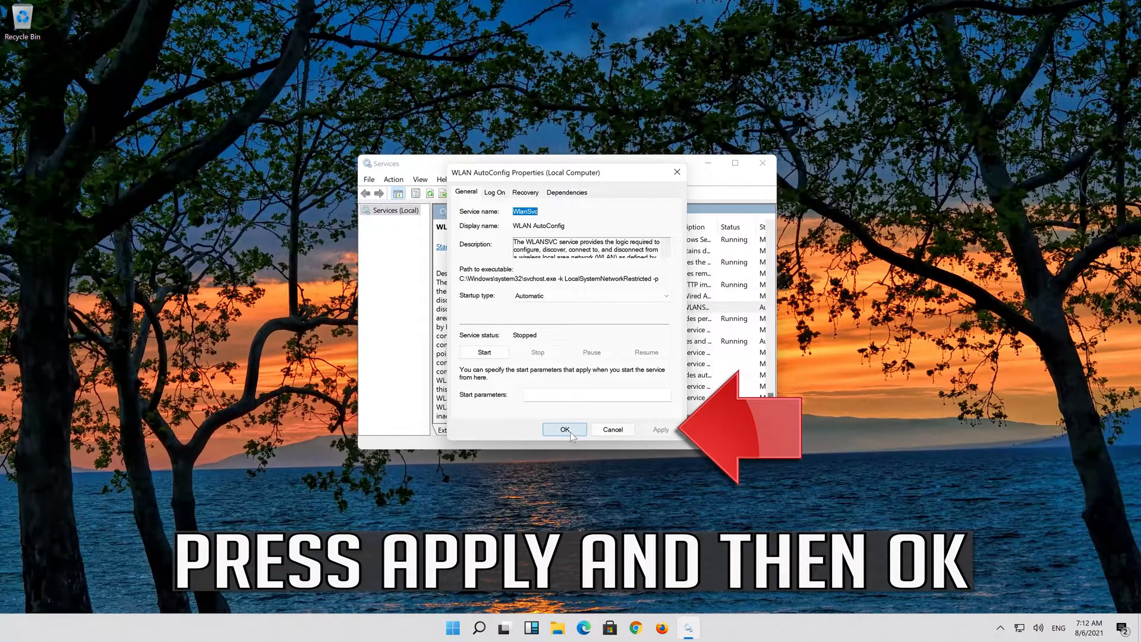
click(565, 429)
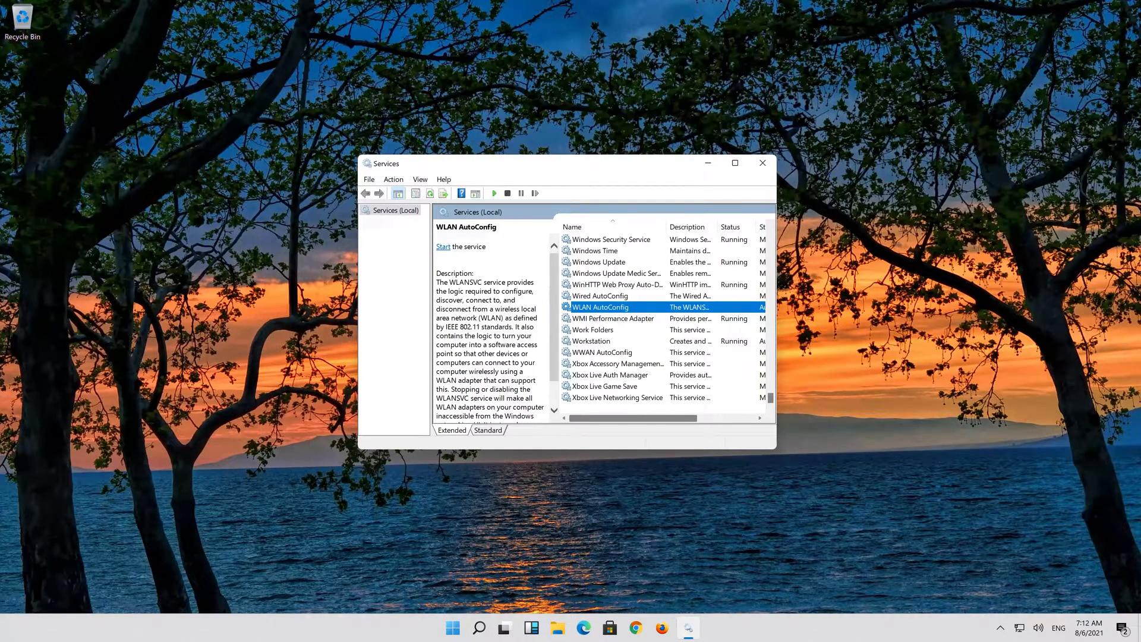
- Start the WLAN AutoConfig service from the description pane's Start link
click(442, 247)
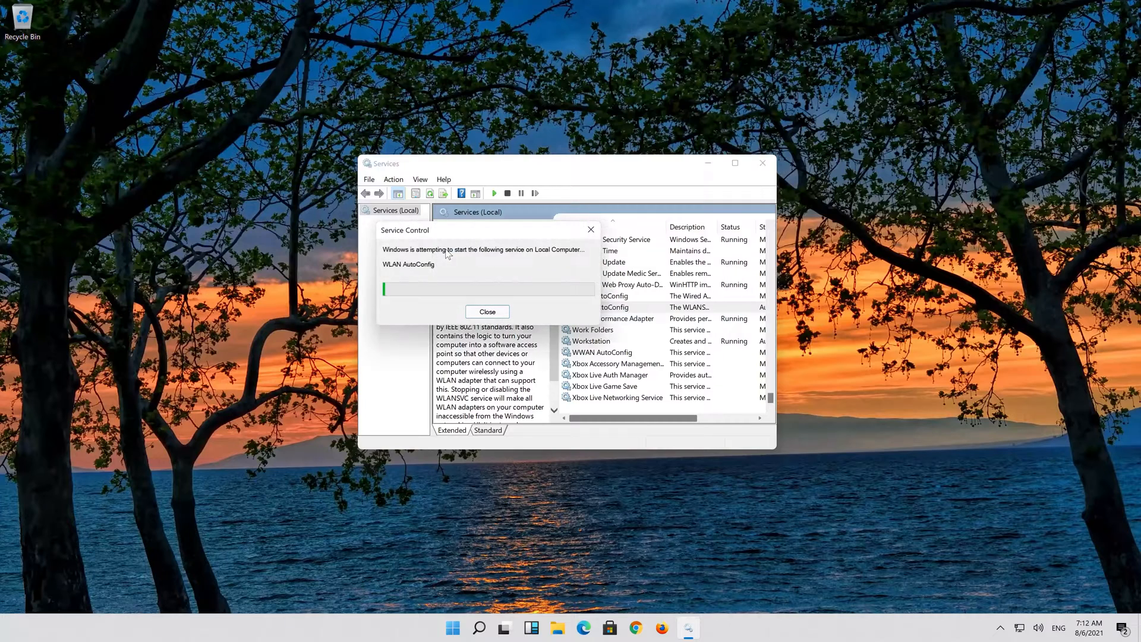
click(487, 311)
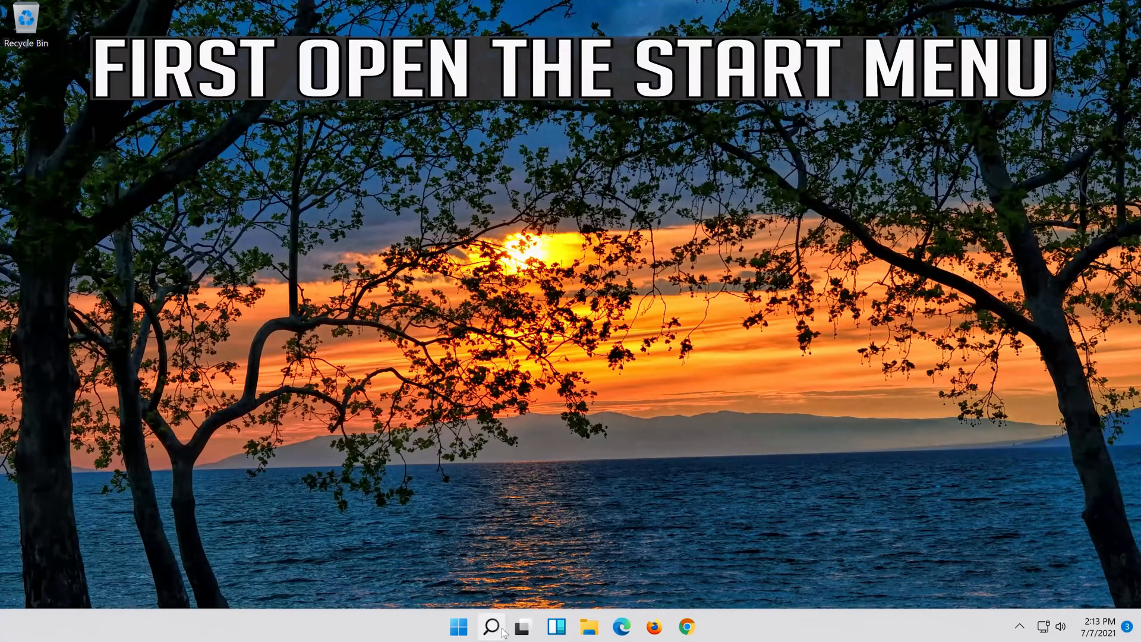
- Search the taskbar for 'settings' and launch the Settings app
click(488, 641)
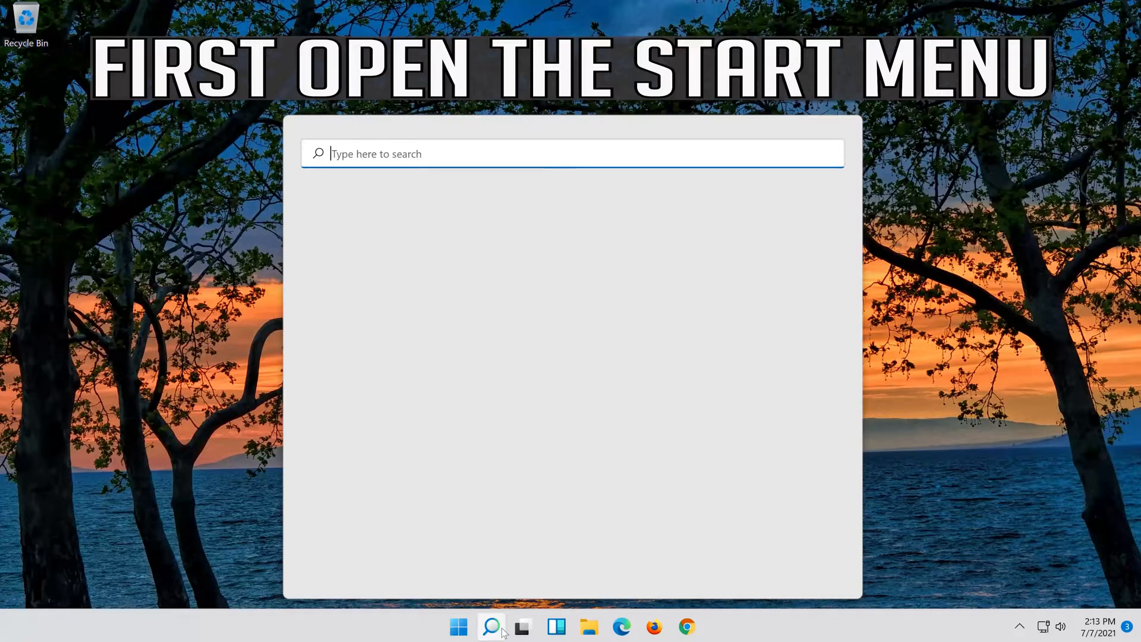
text(settings)
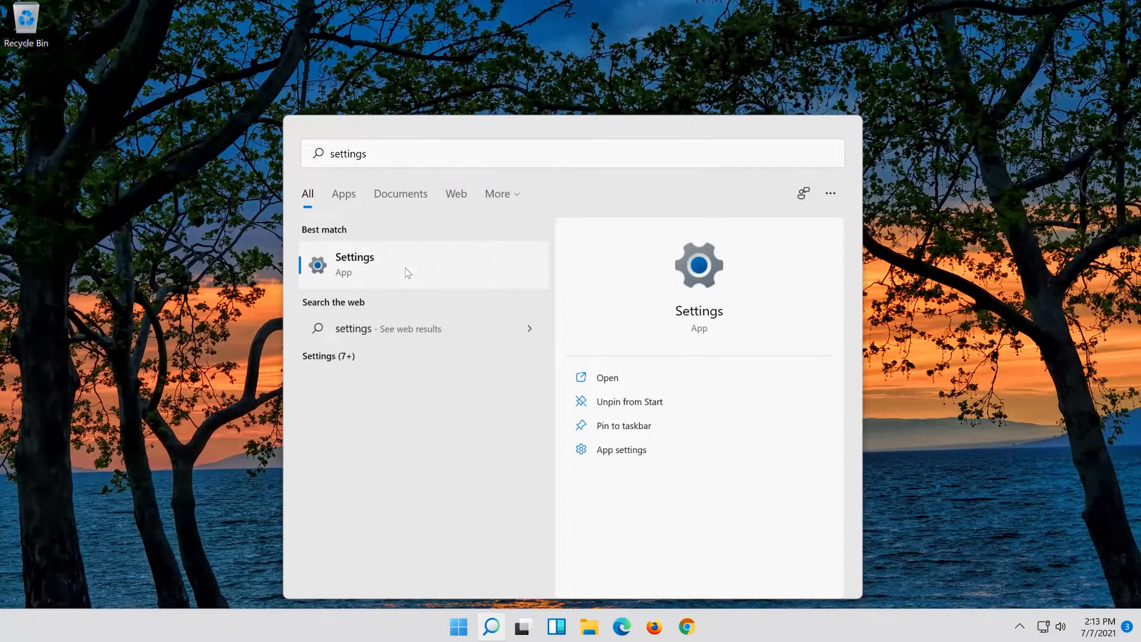
click(355, 264)
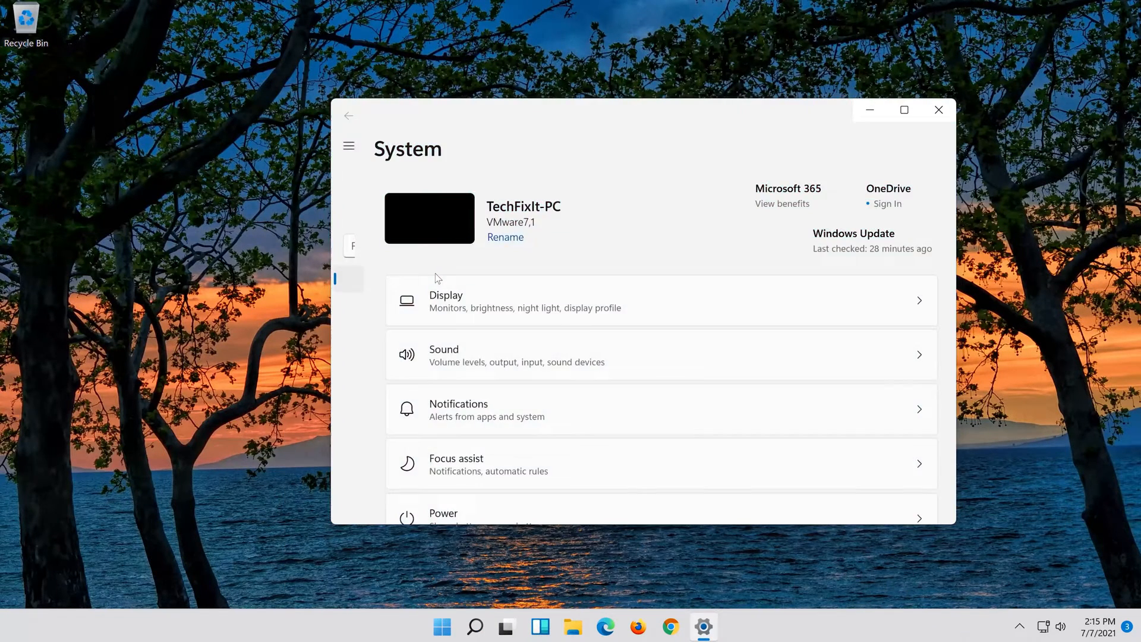
- Go to Network & internet and open Advanced network settings
click(348, 148)
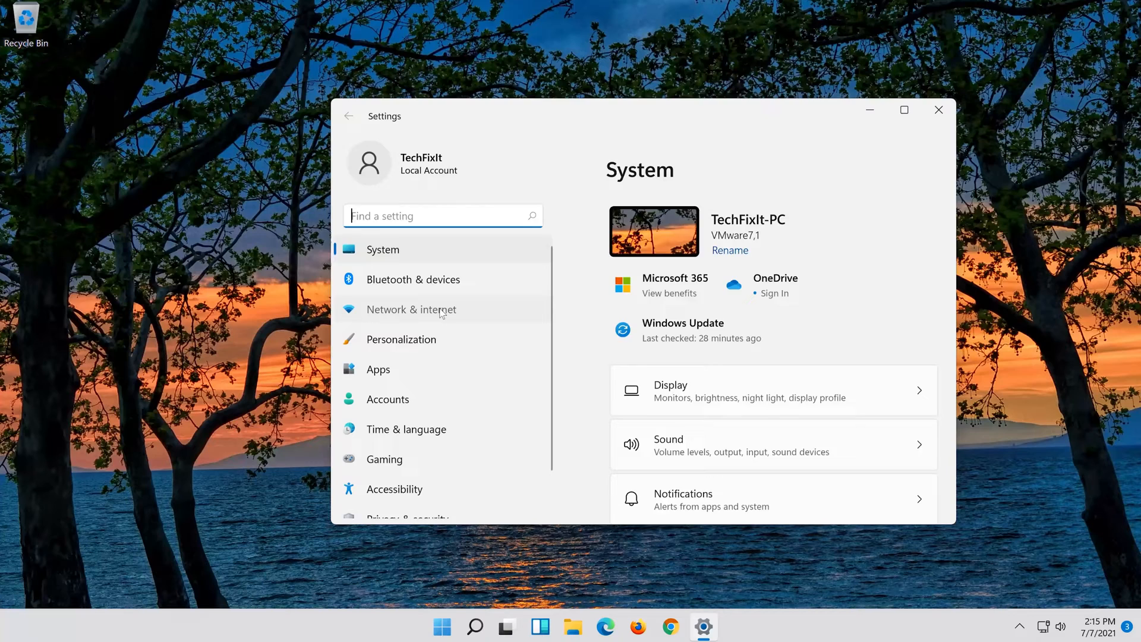
click(411, 309)
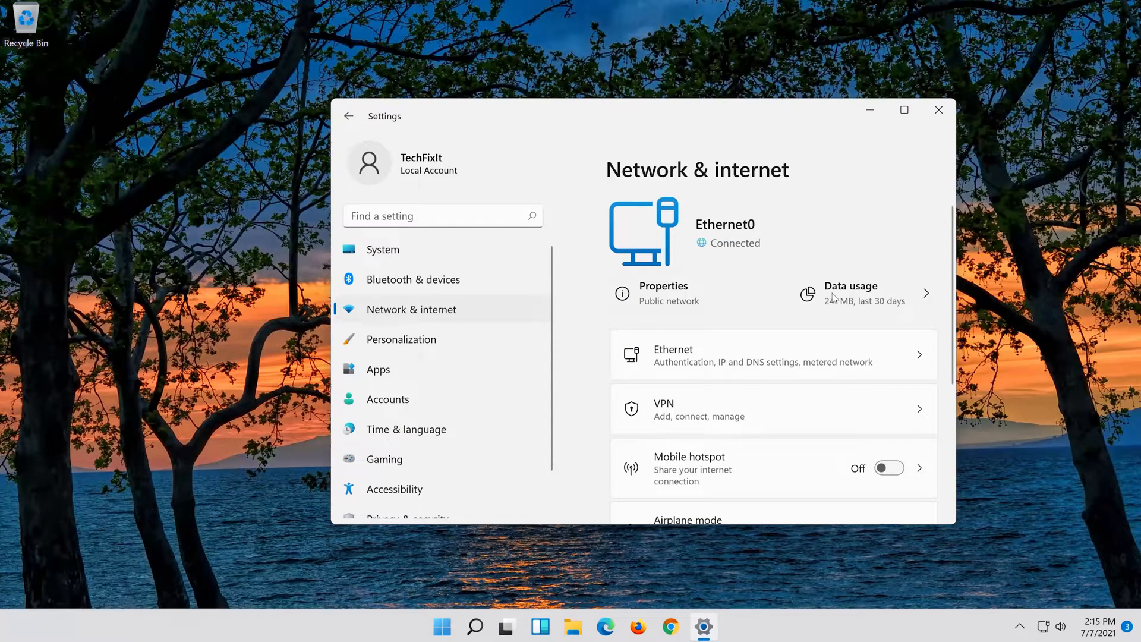
scroll(down, 3)
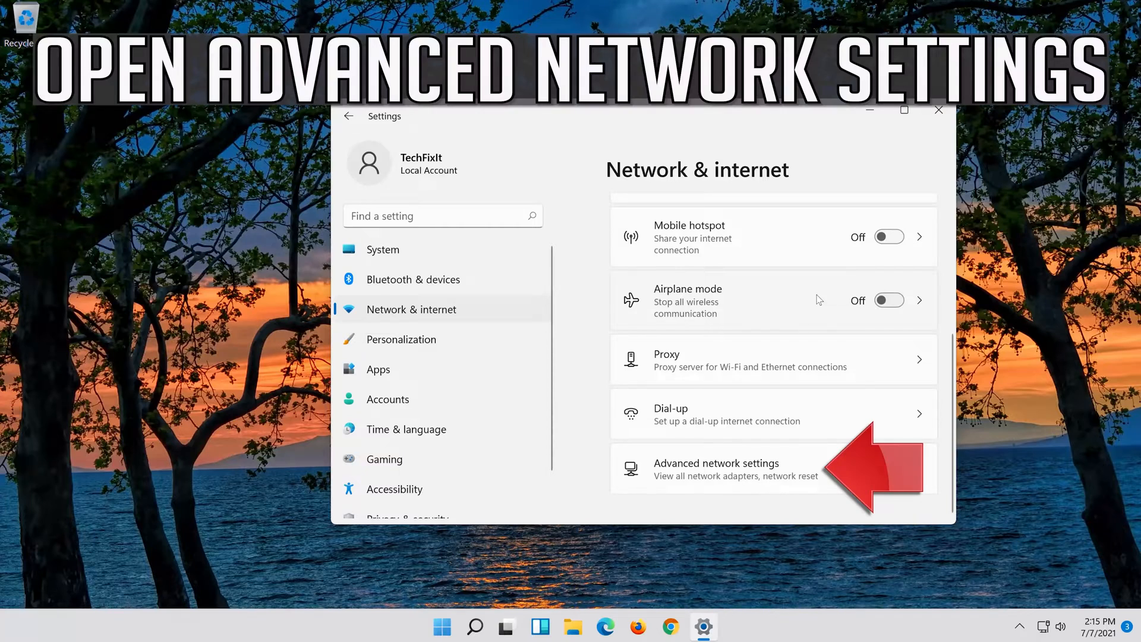
mouse_move(785, 478)
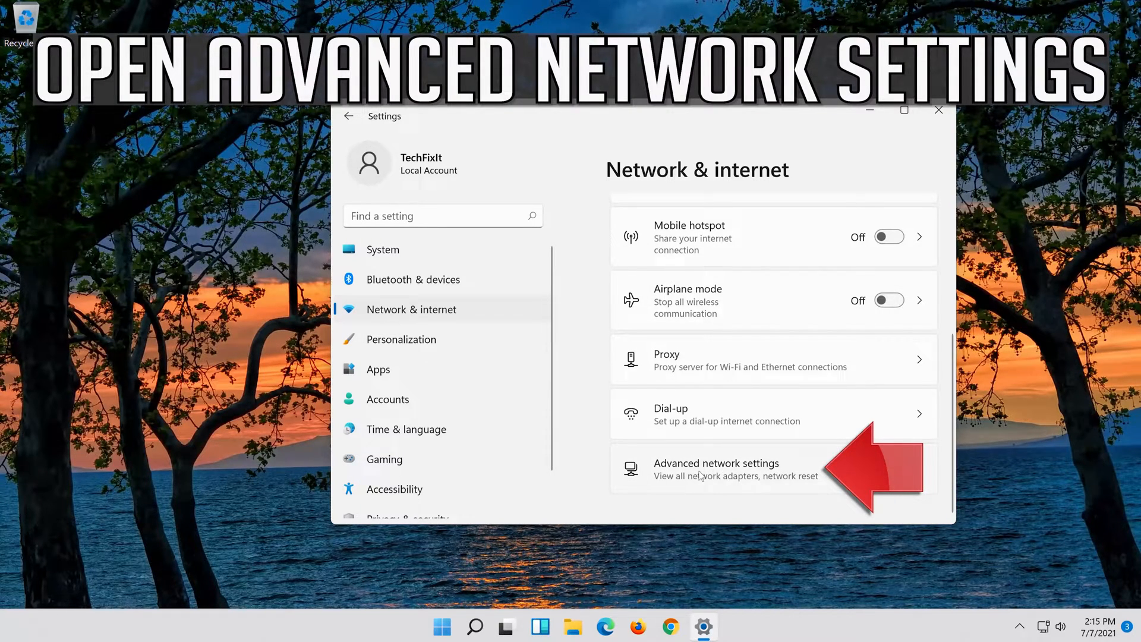
click(716, 469)
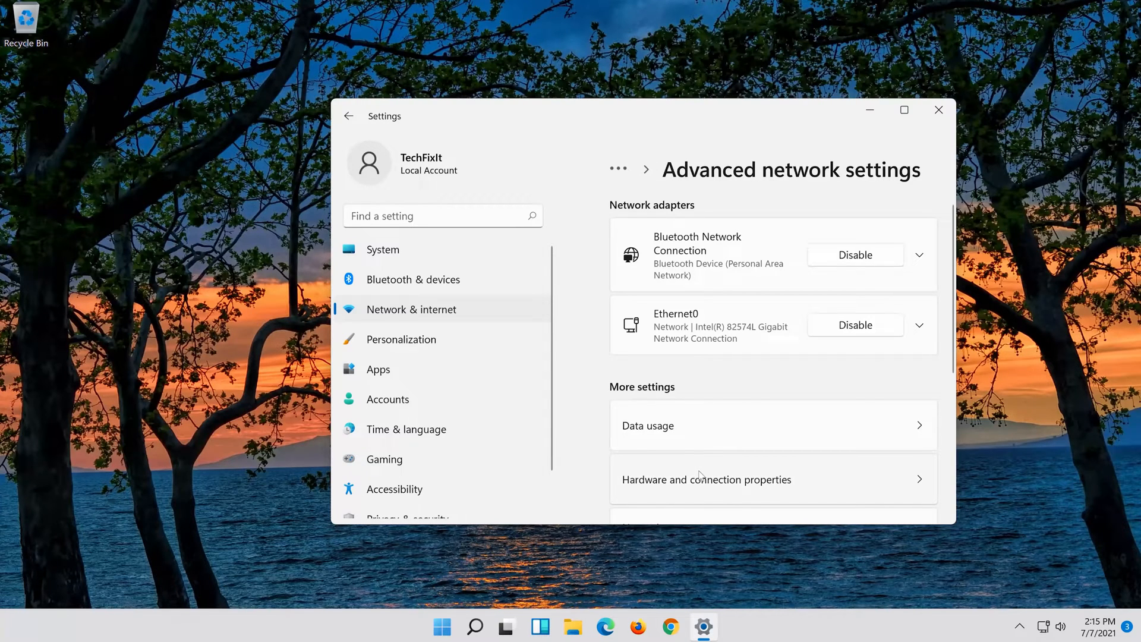
- Run Network reset with Reset now and confirm Yes, scheduling a 5-minute shutdown
scroll(down, 3)
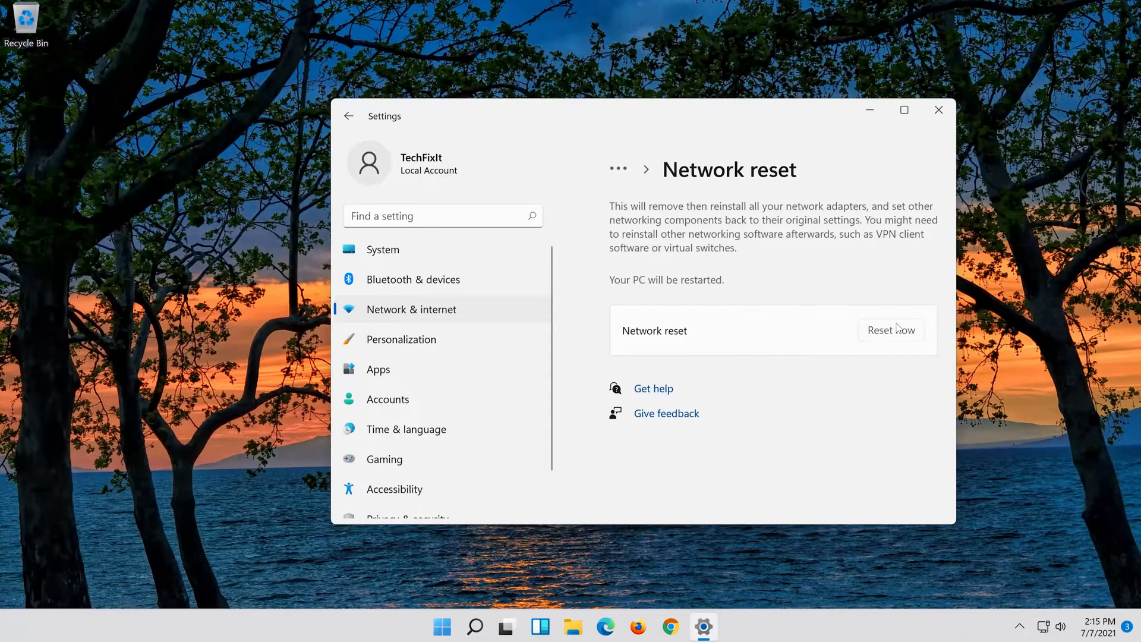
click(892, 331)
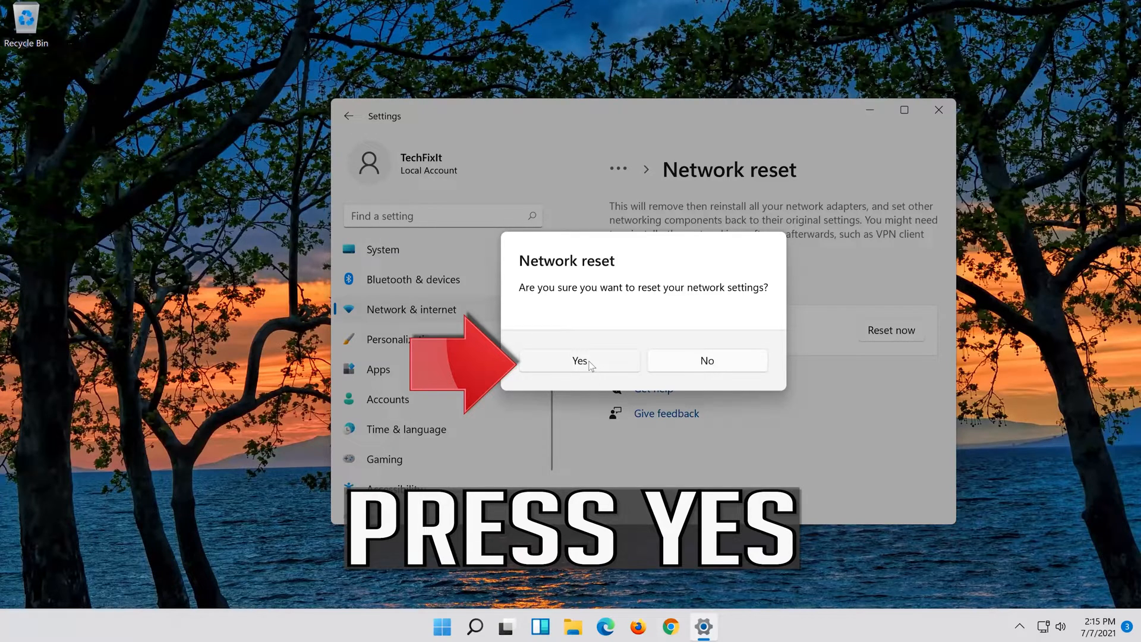
click(581, 361)
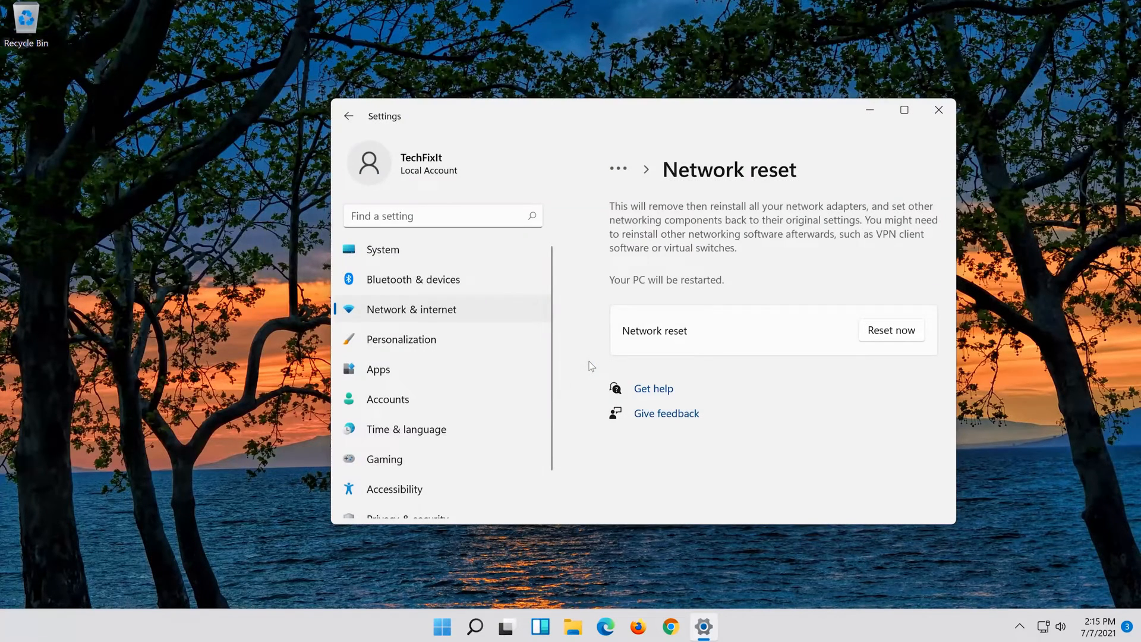
click(891, 330)
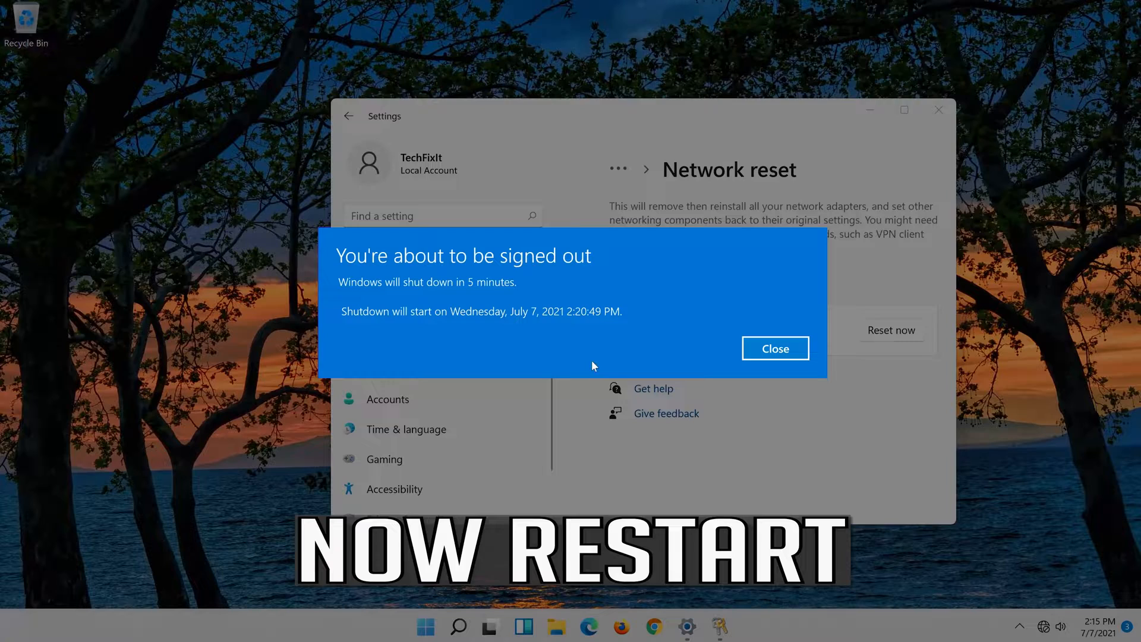
- Dismiss the sign-out warning and restart the PC from the Start power menu
click(775, 348)
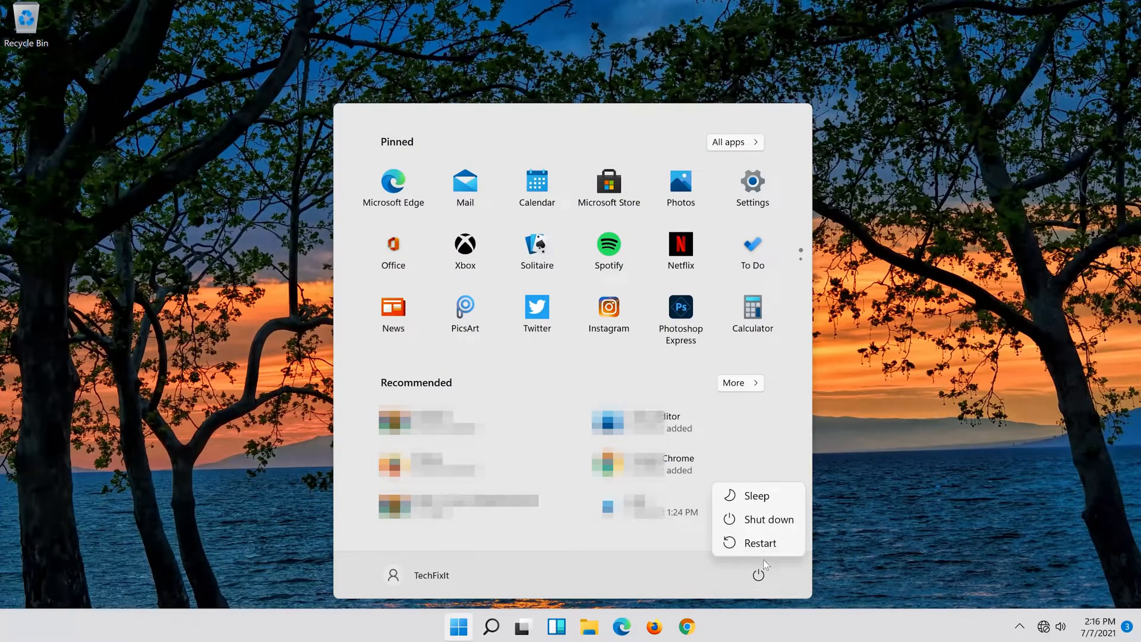
click(761, 543)
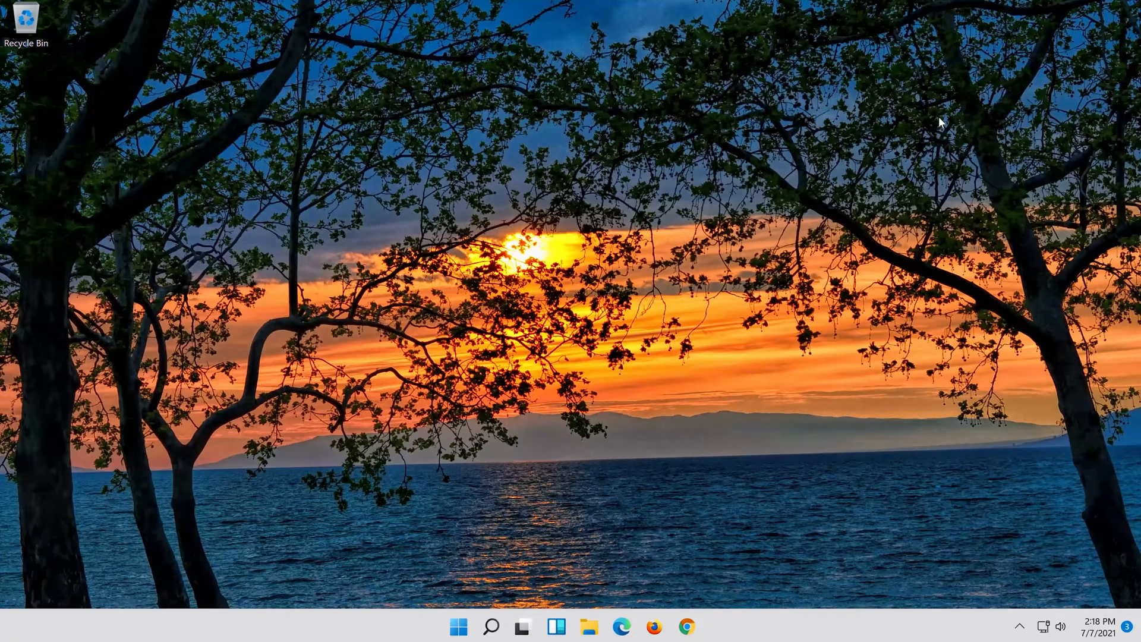
mouse_move(790, 165)
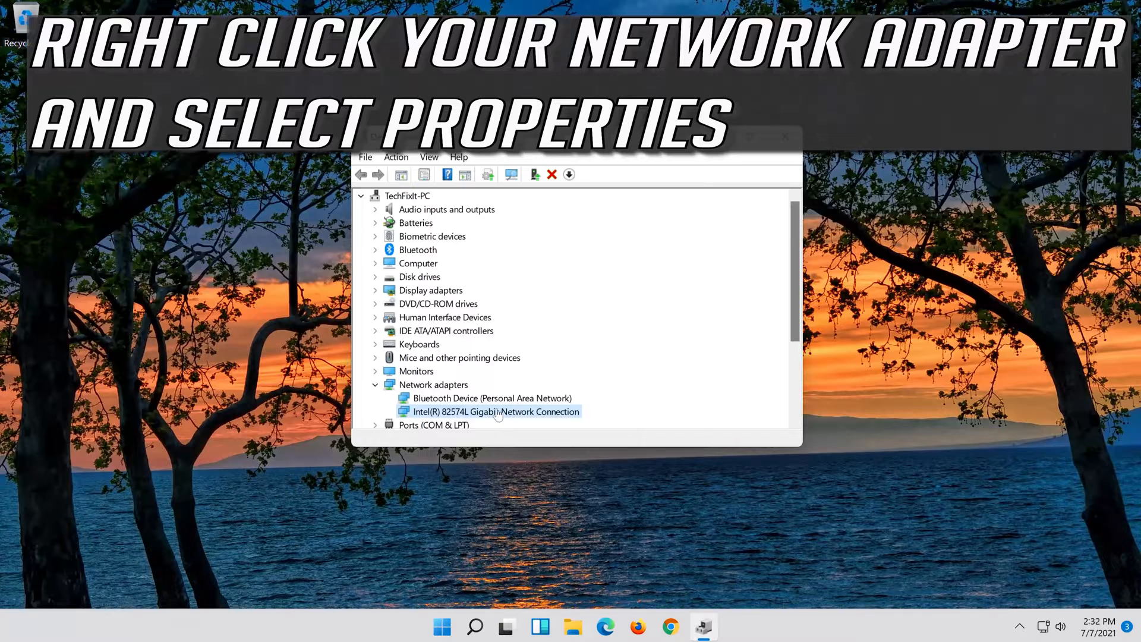
- Right-click the Intel(R) 82574L Gigabit Network Connection under Network adapters
right_click(497, 412)
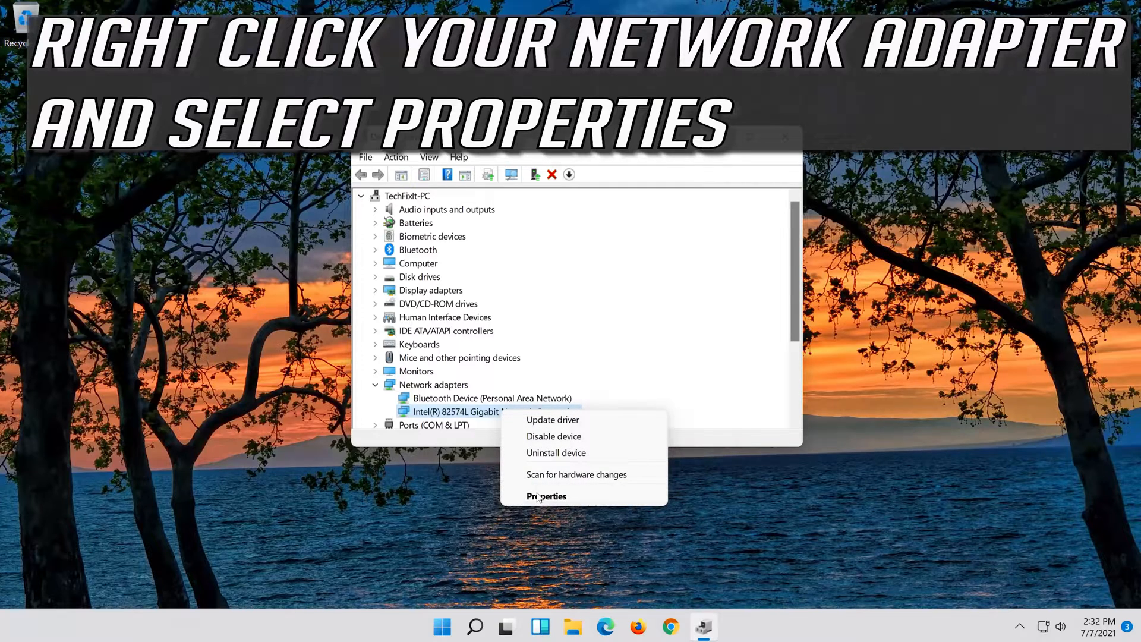
mouse_move(561, 505)
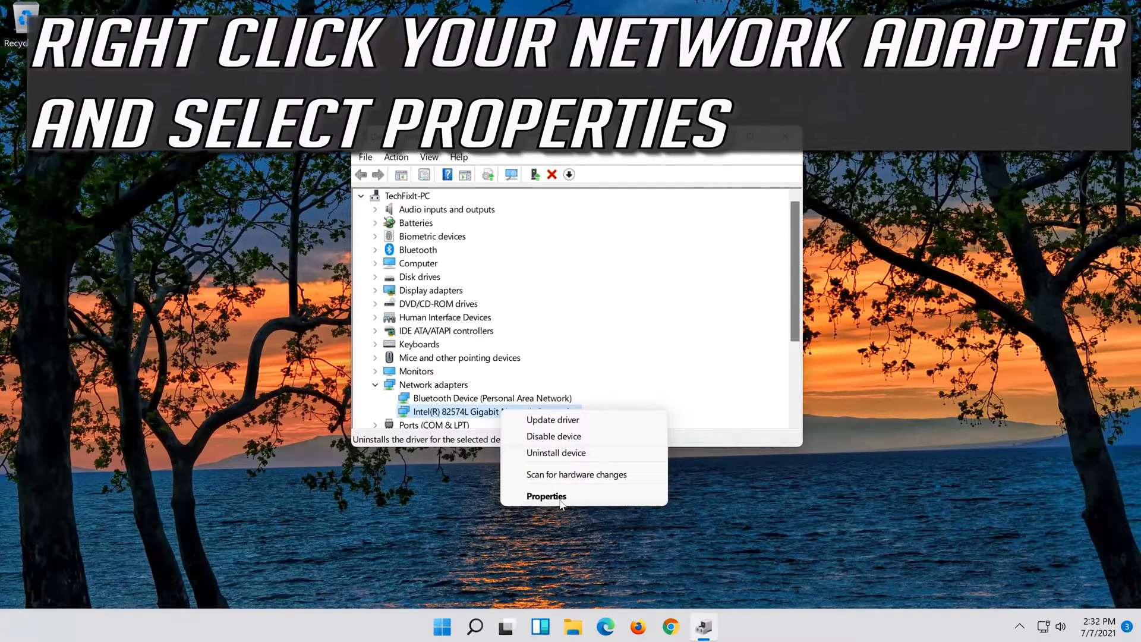
- Open the Intel adapter's Properties, Driver tab, and launch Update Driver
click(546, 497)
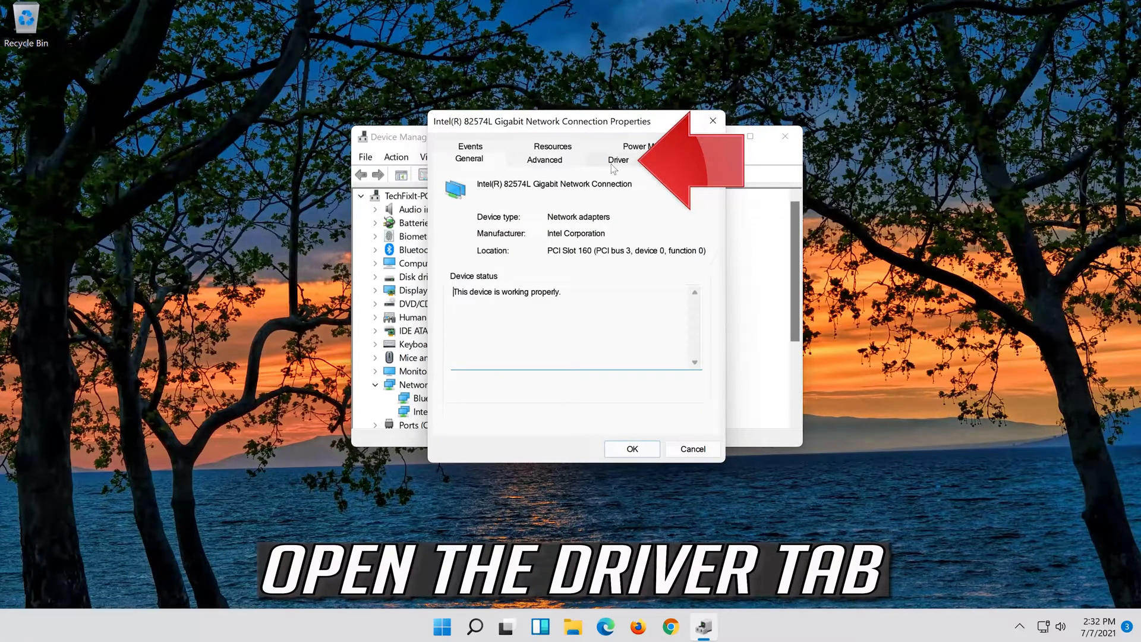
click(619, 159)
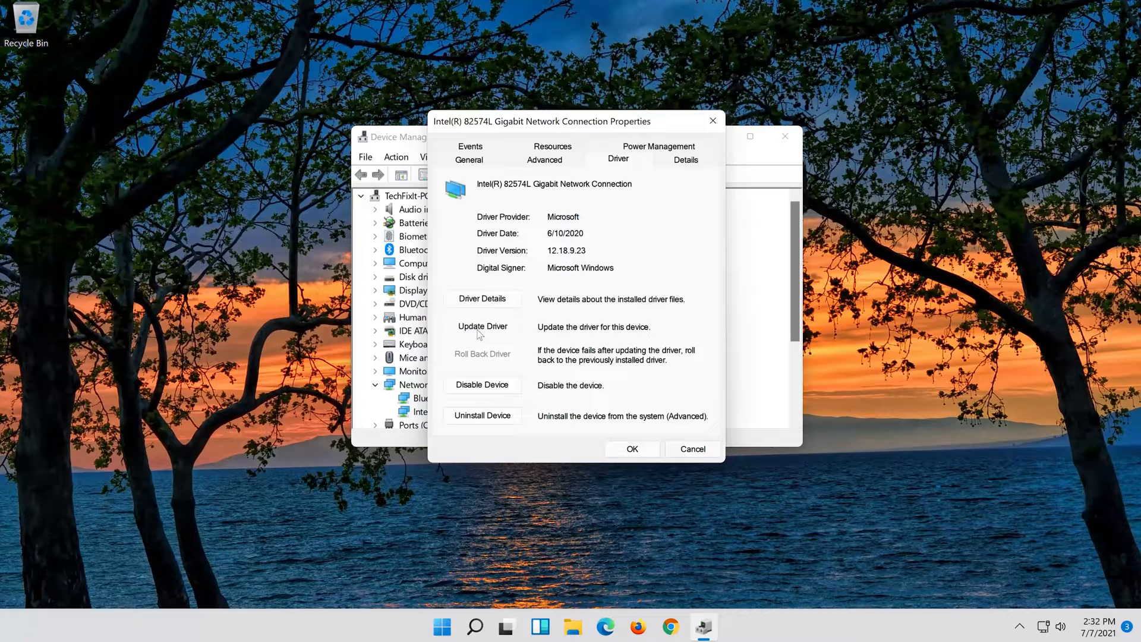
click(482, 325)
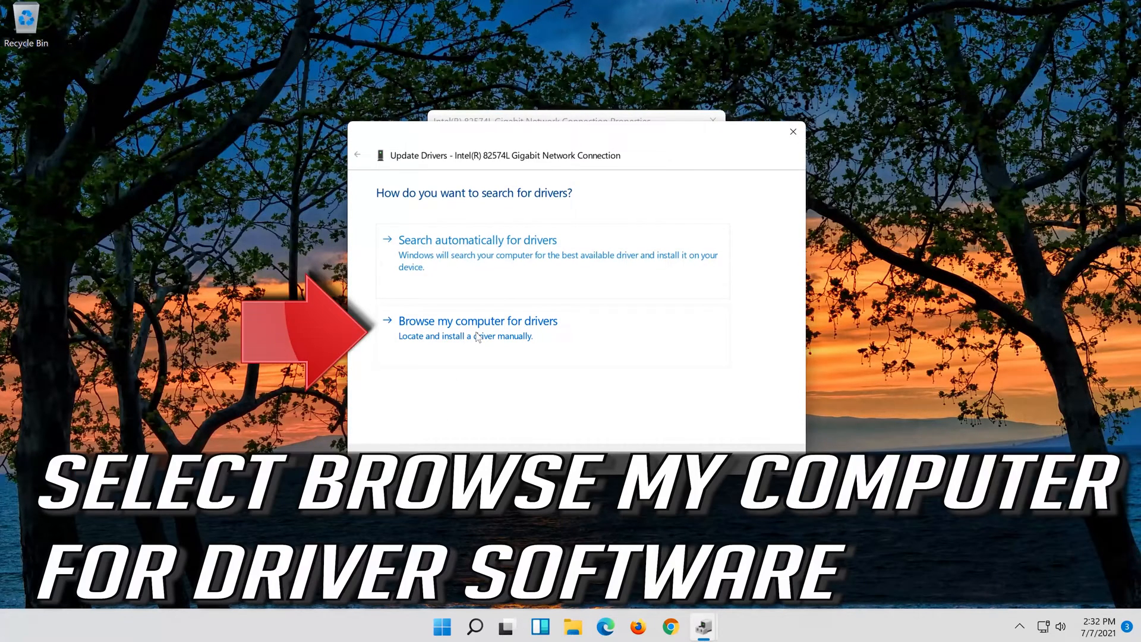
mouse_move(578, 341)
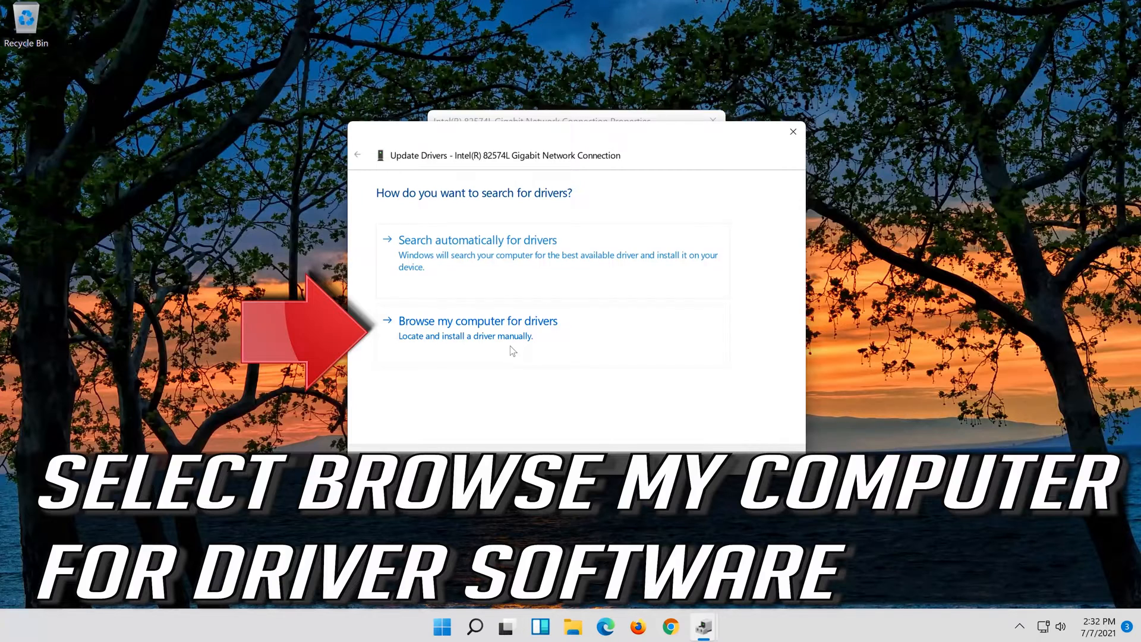
- Install the Intel(R) 82574L Gigabit Network Connection driver picked from the compatible driver list
click(478, 321)
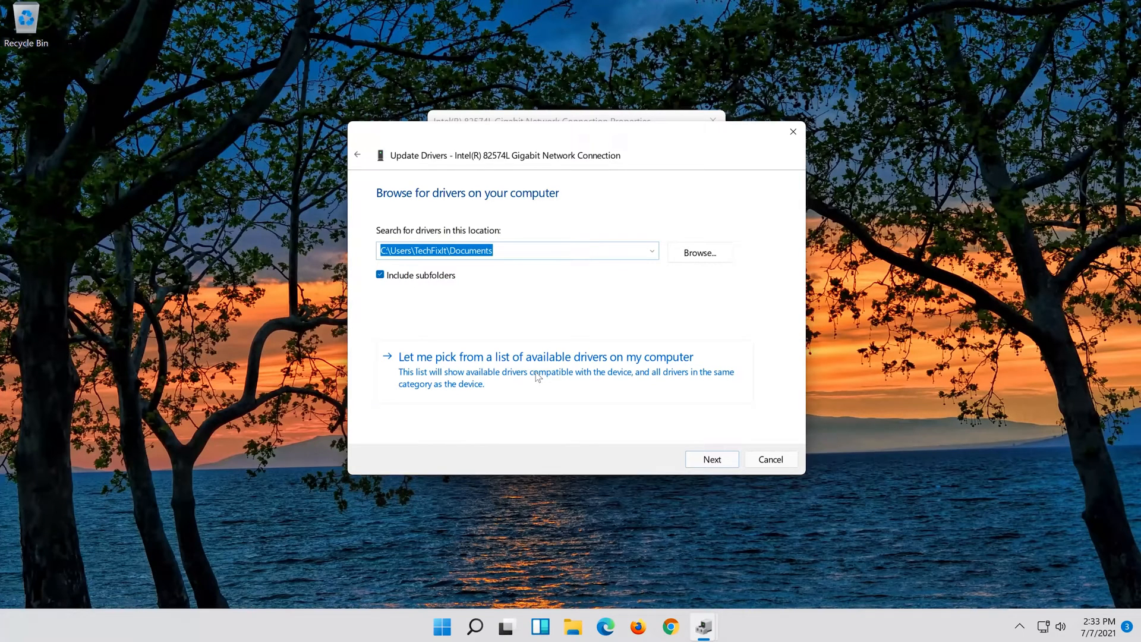
click(545, 357)
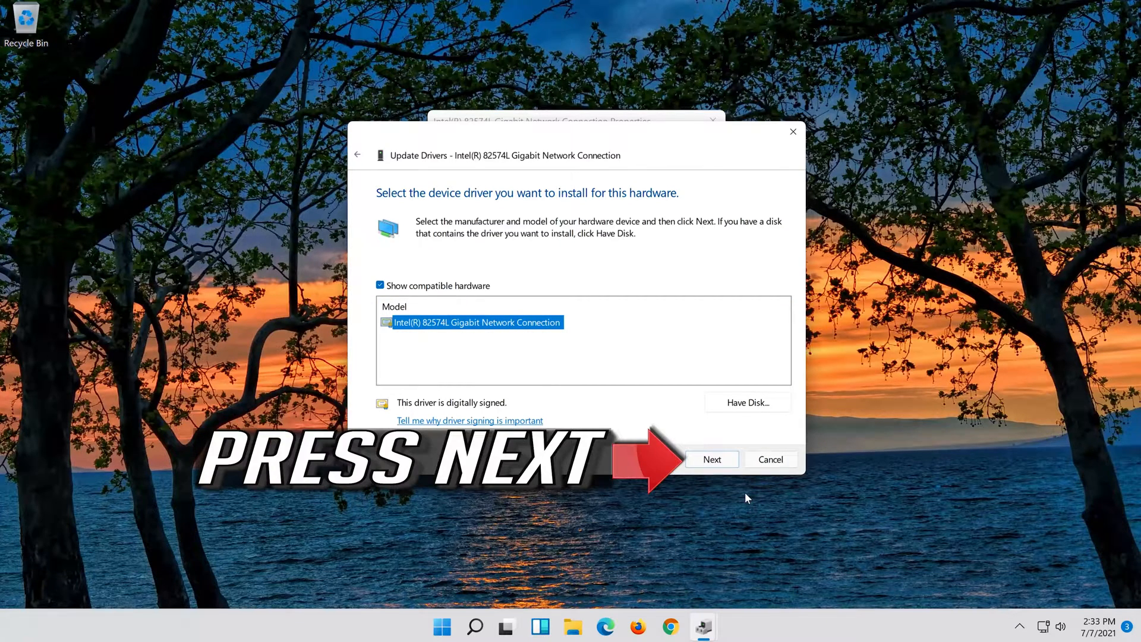
click(712, 459)
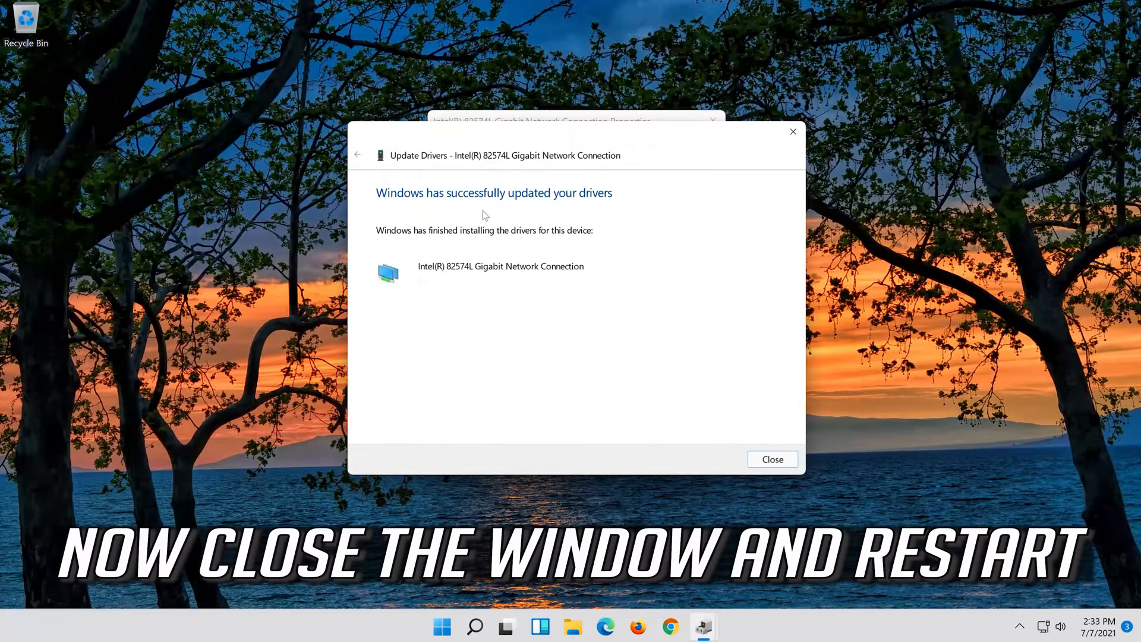
mouse_move(506, 336)
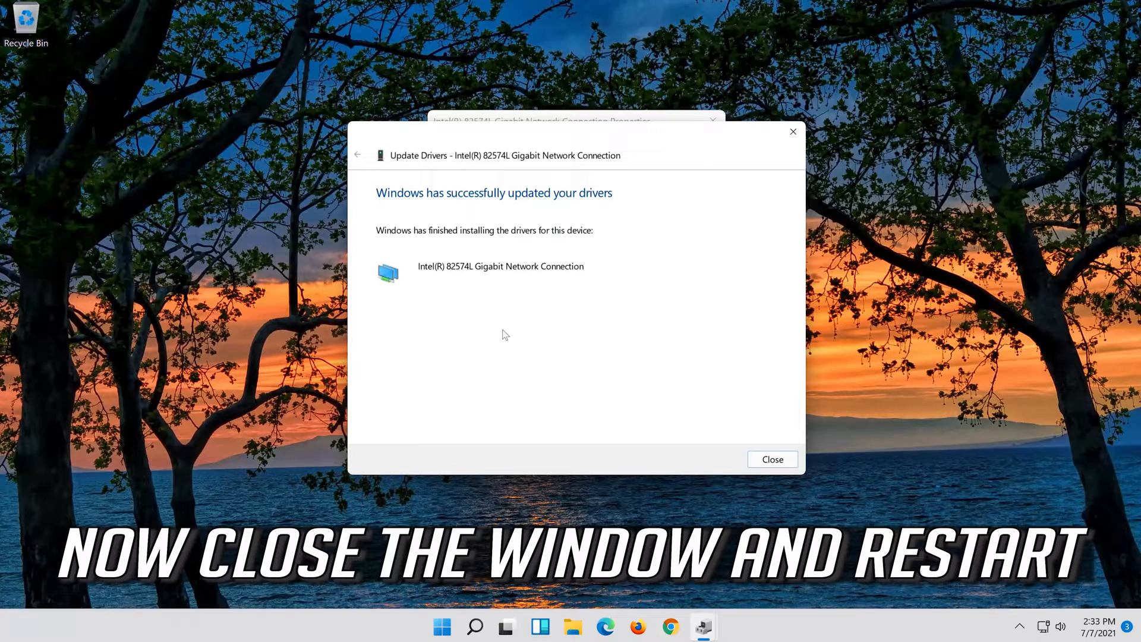
click(773, 459)
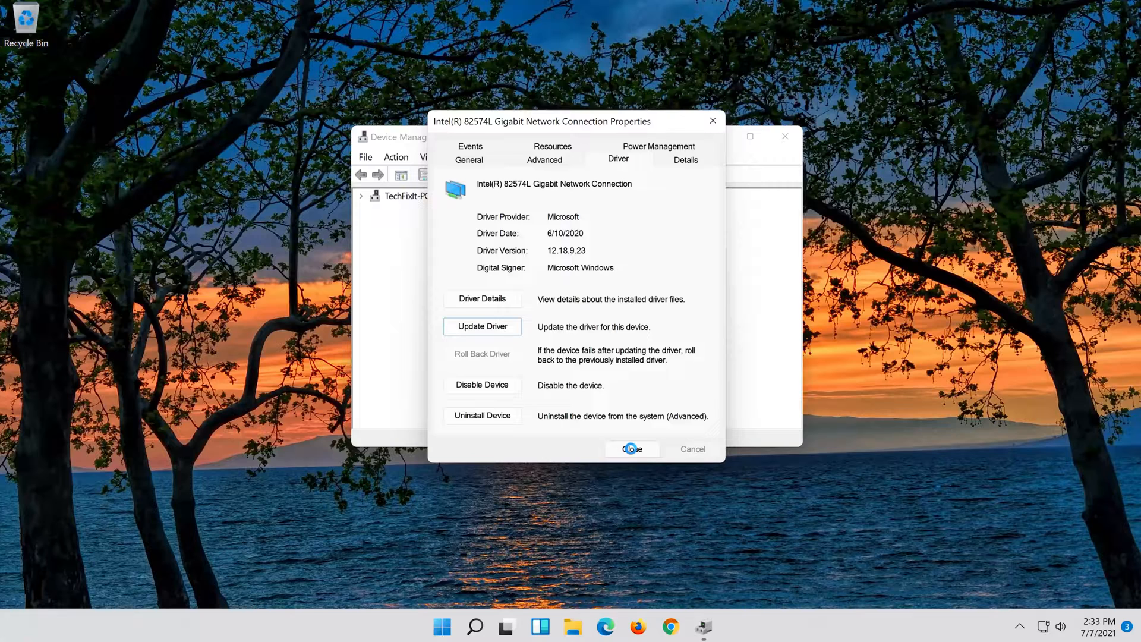
- Close the adapter properties and Device Manager, then bring up Start and Windows Search
click(632, 450)
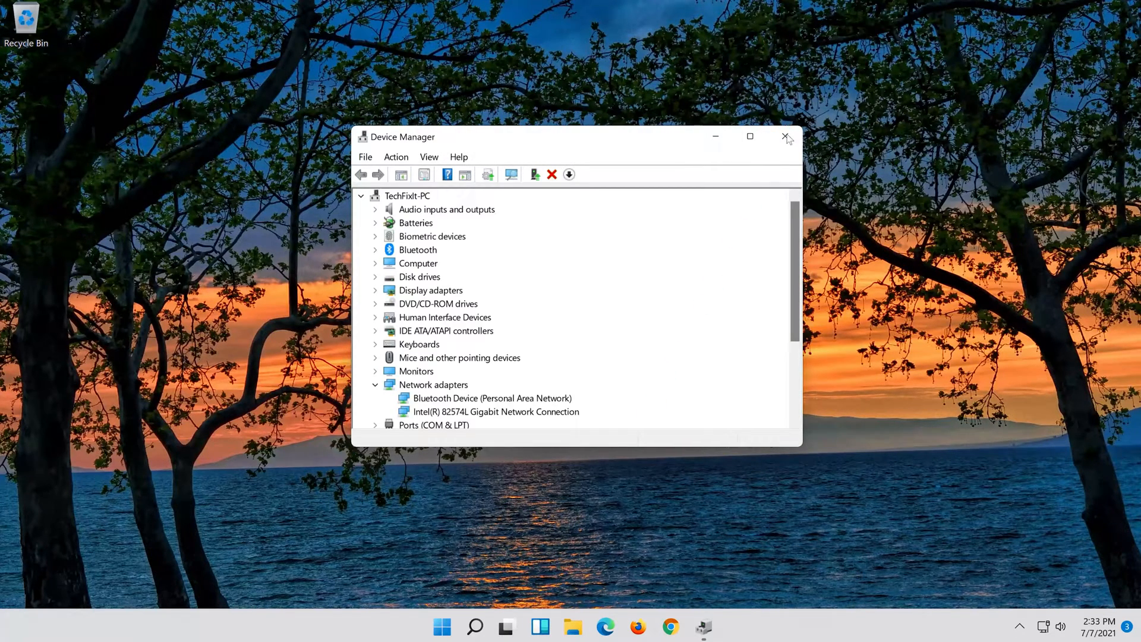
click(782, 136)
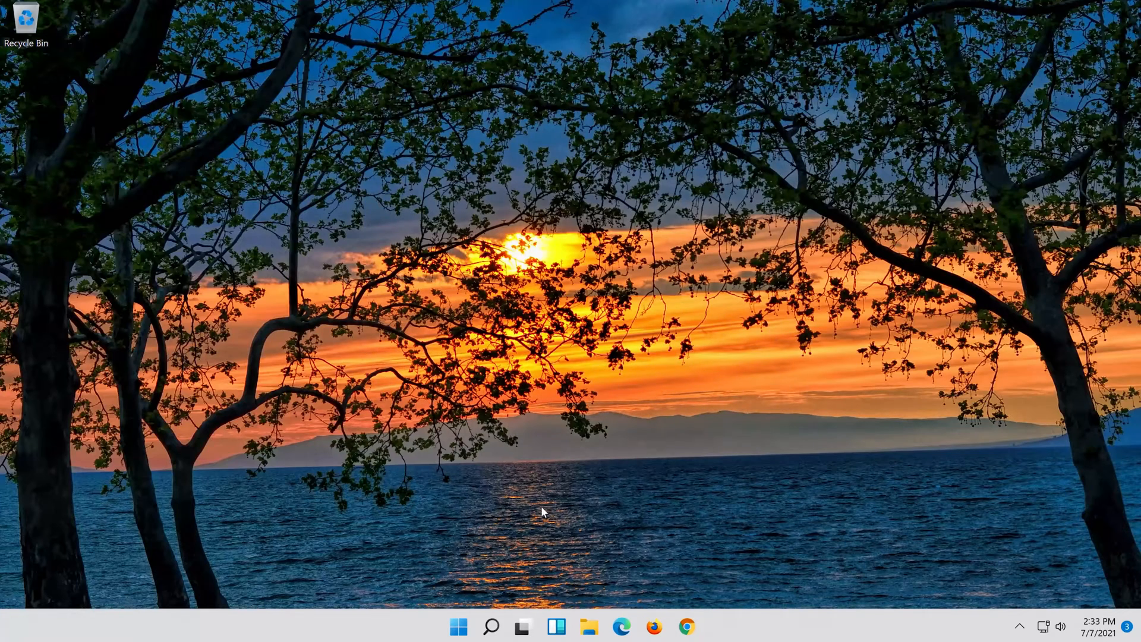
mouse_move(456, 633)
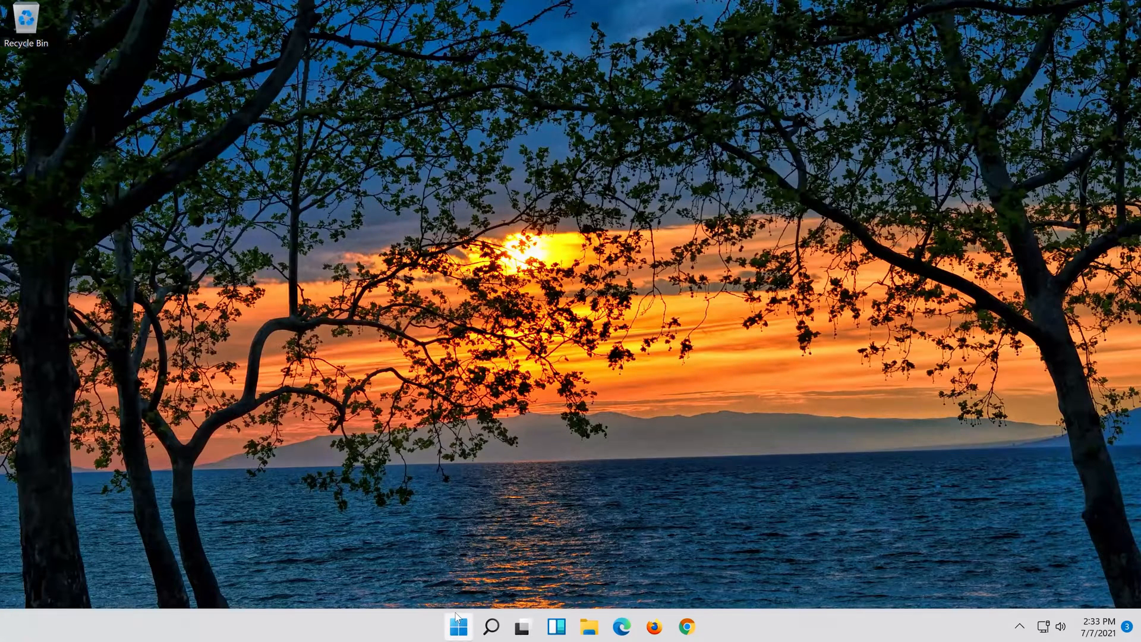
click(457, 626)
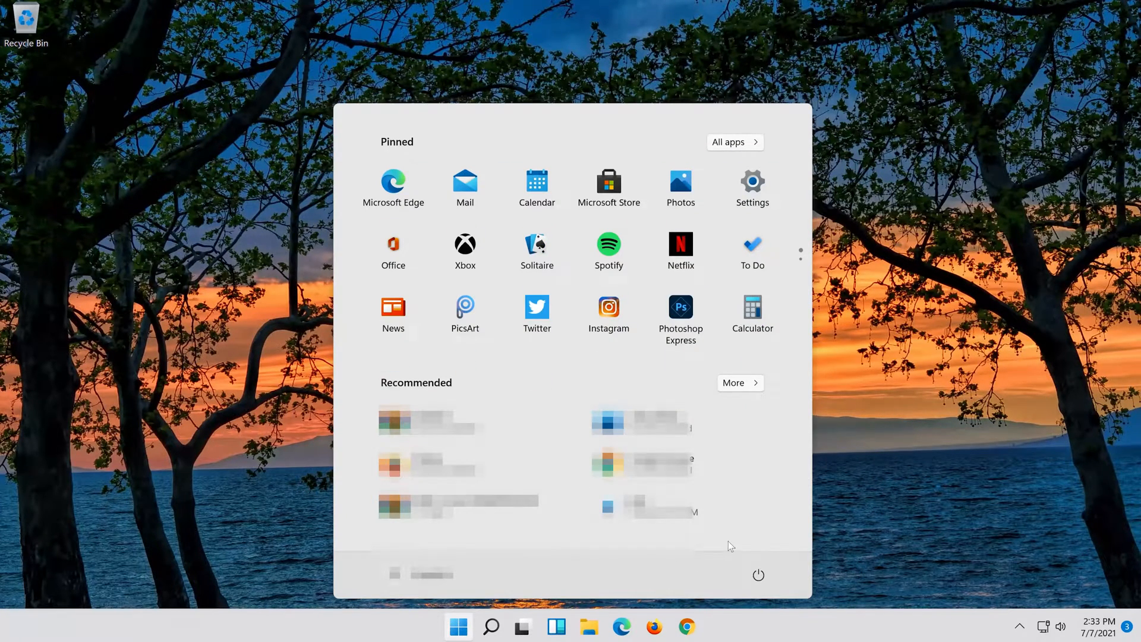
click(758, 575)
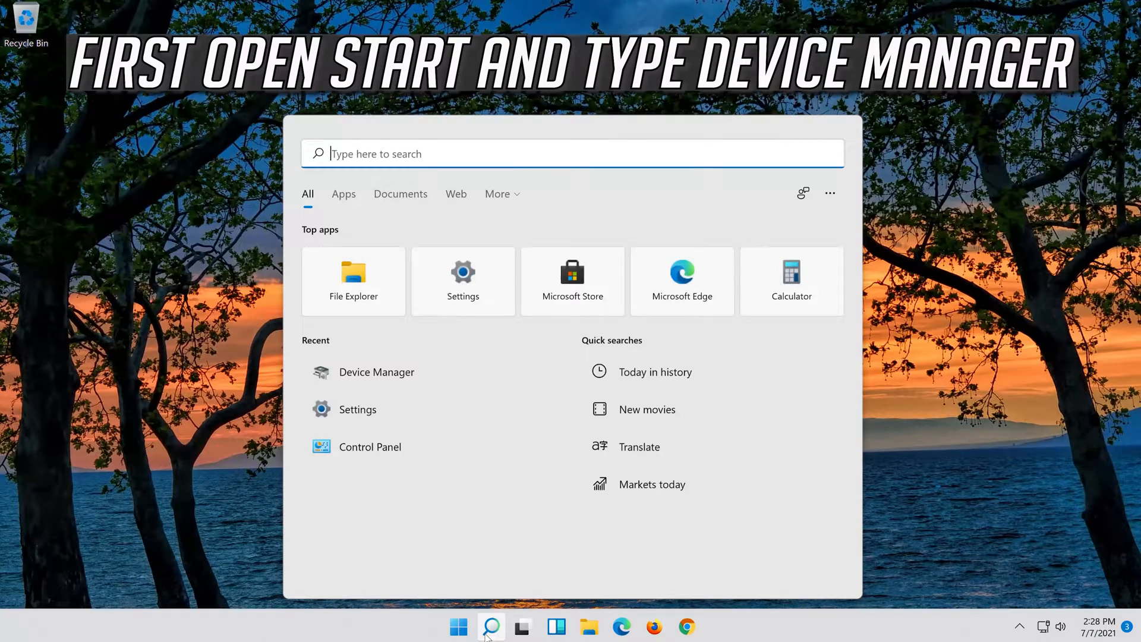
- Search for 'device ma' to find and launch Device Manager
text(device ma)
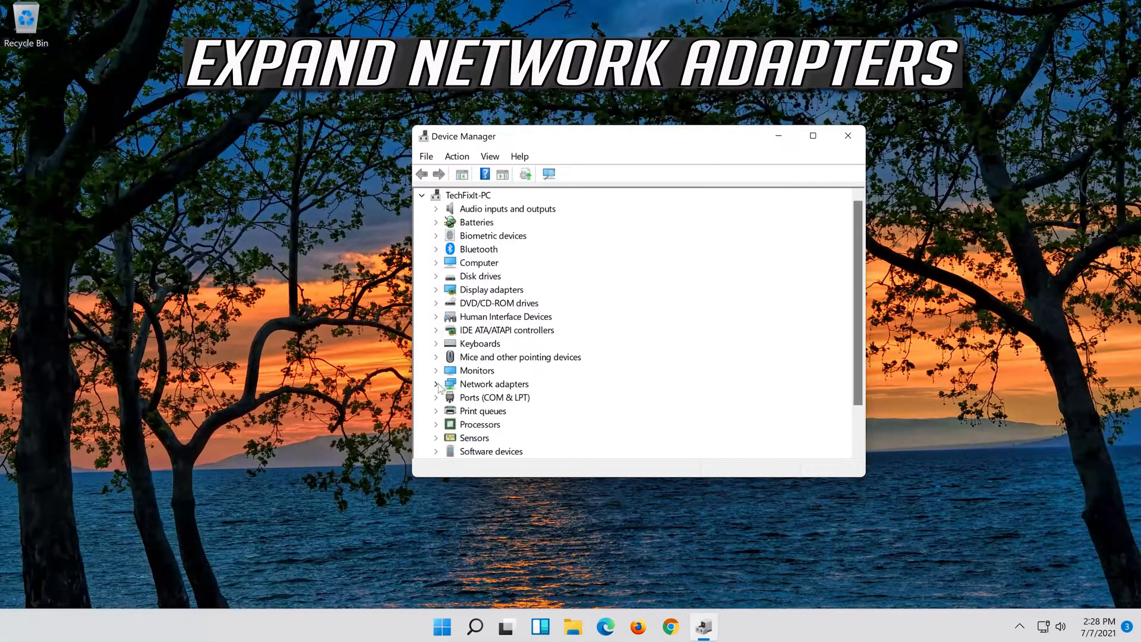
- Expand Network adapters and show the Intel(R) 82574L adapter's properties from its context menu
click(435, 384)
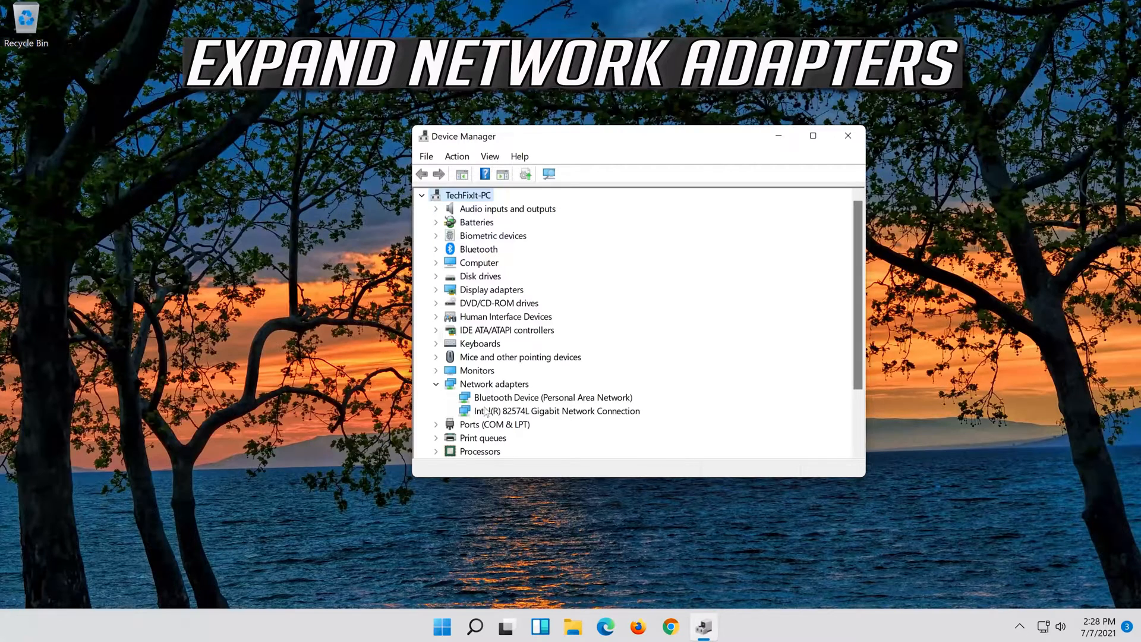
click(557, 410)
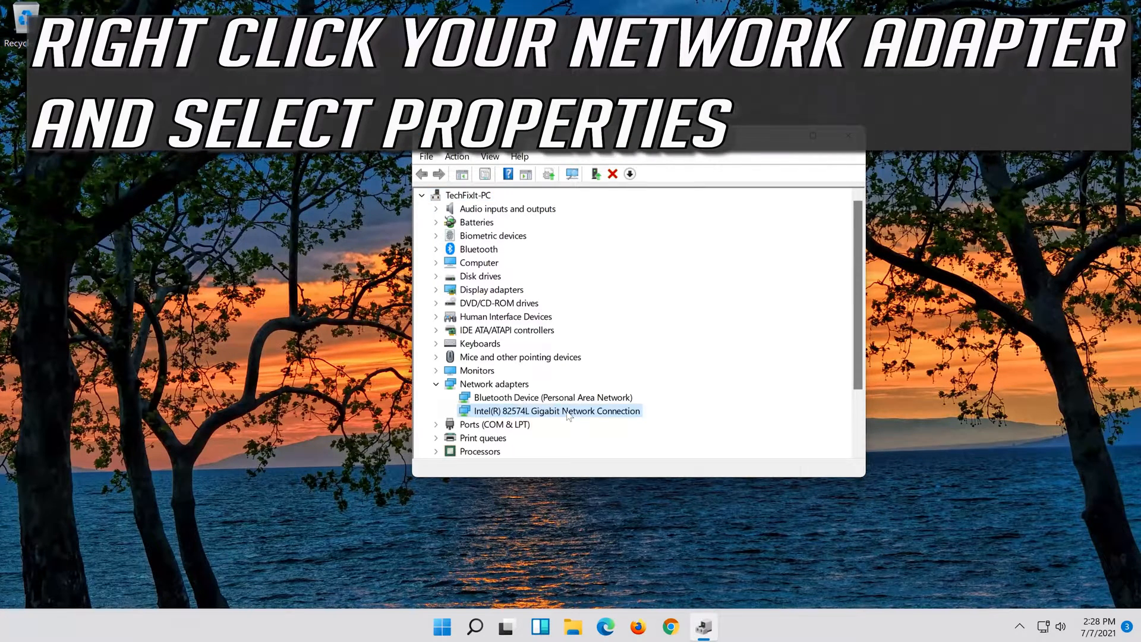
right_click(559, 410)
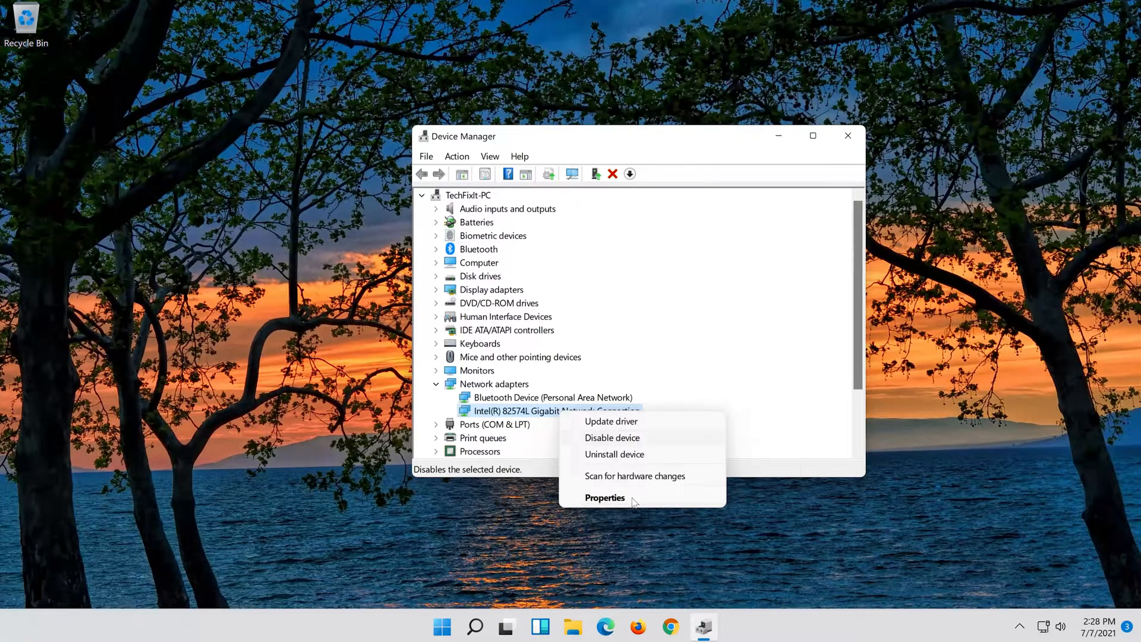
click(604, 497)
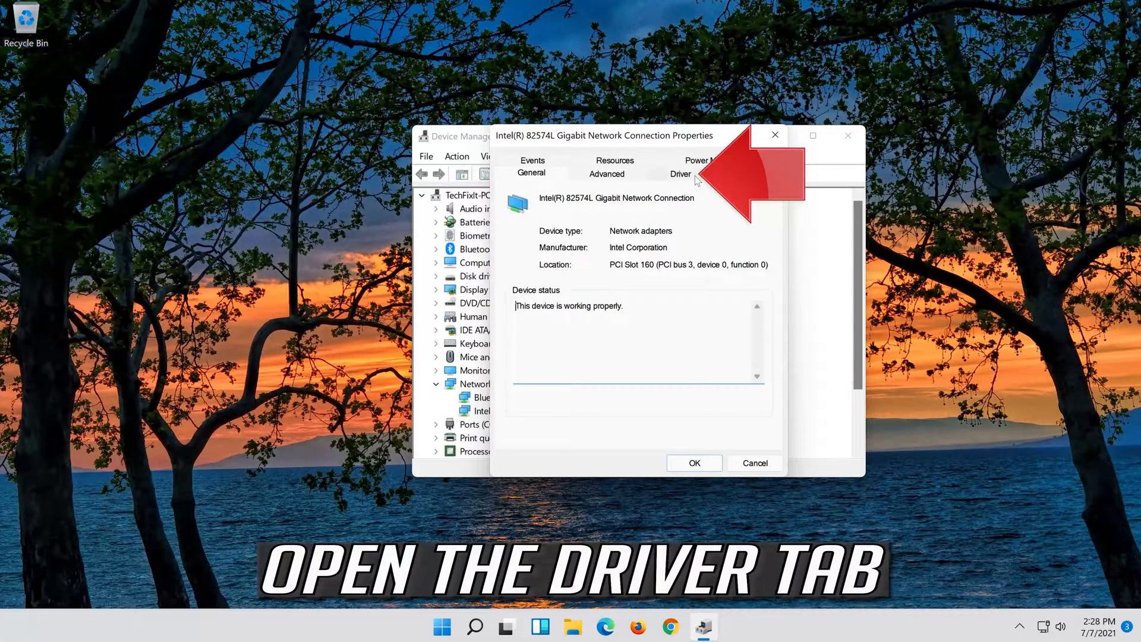
- Uninstall the Intel(R) 82574L adapter from its Driver page, leaving only the Bluetooth device listed
click(680, 174)
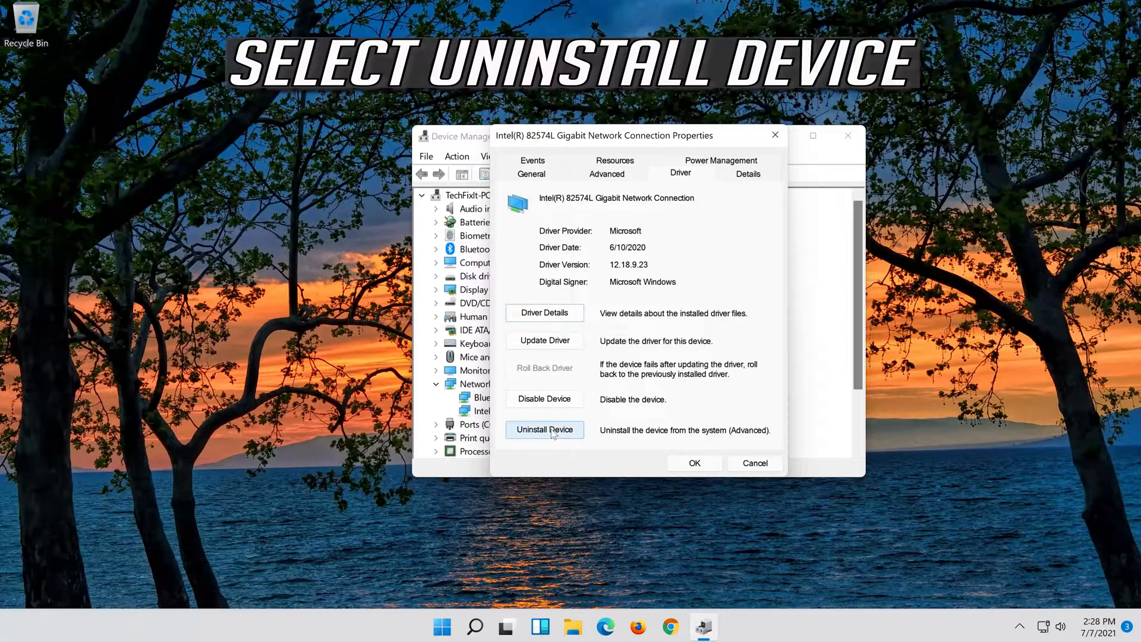
click(544, 431)
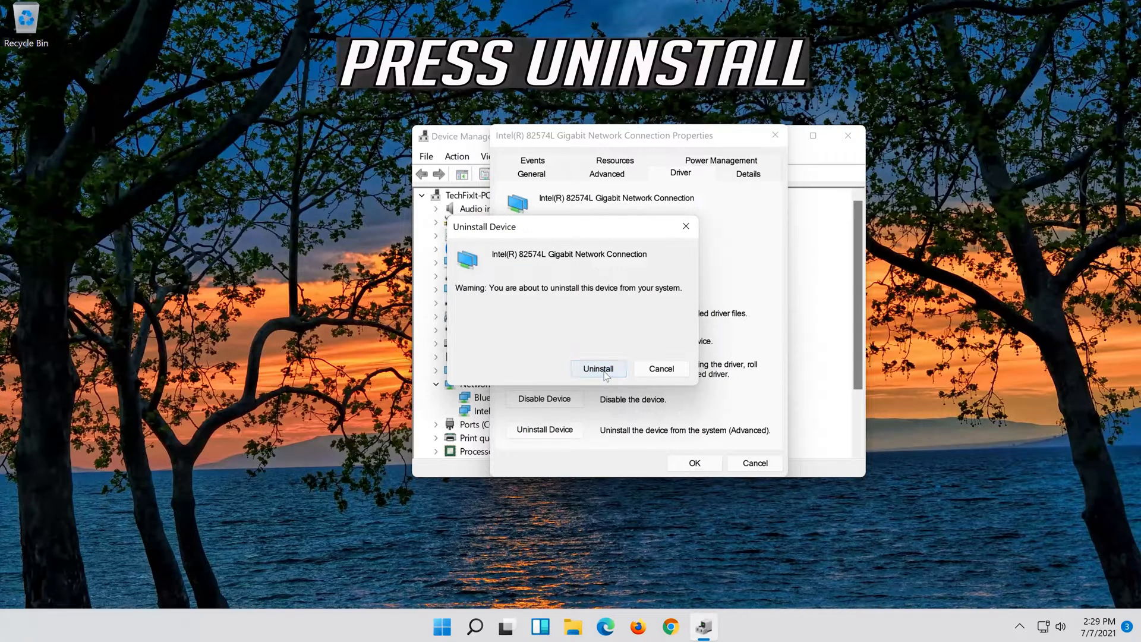
click(598, 369)
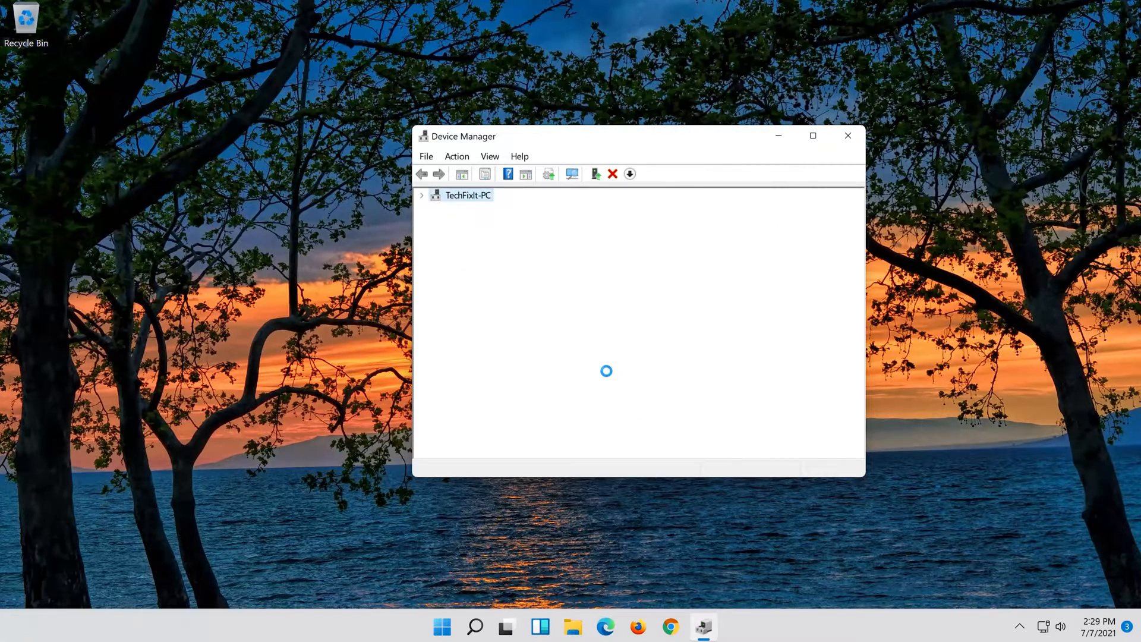
click(422, 195)
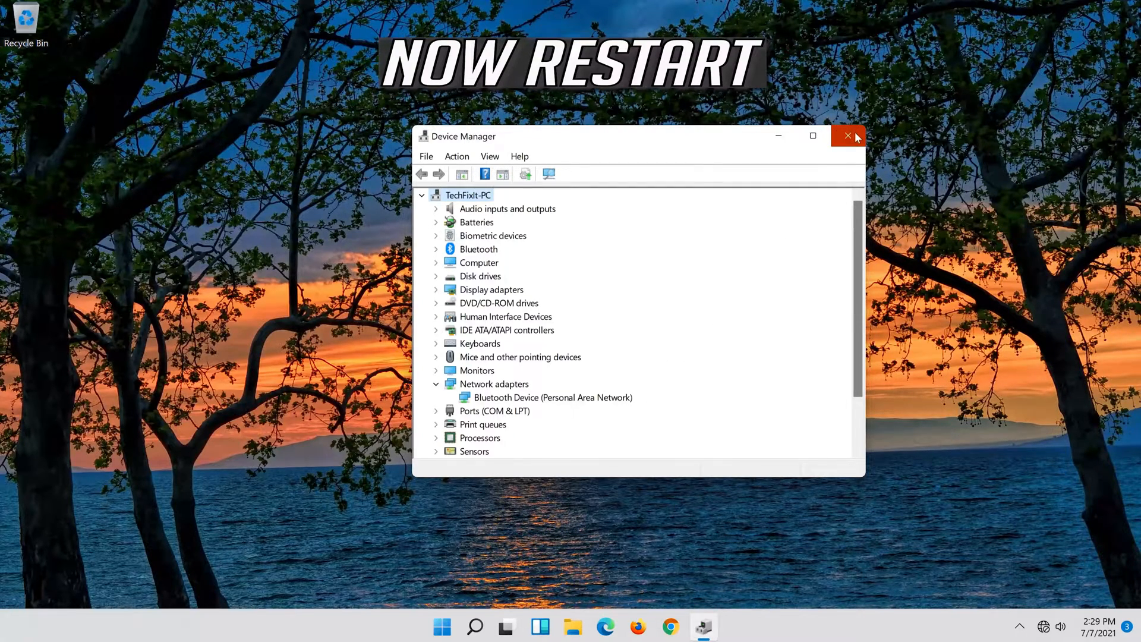
- Close Device Manager and restart the PC from the Start power options
click(847, 136)
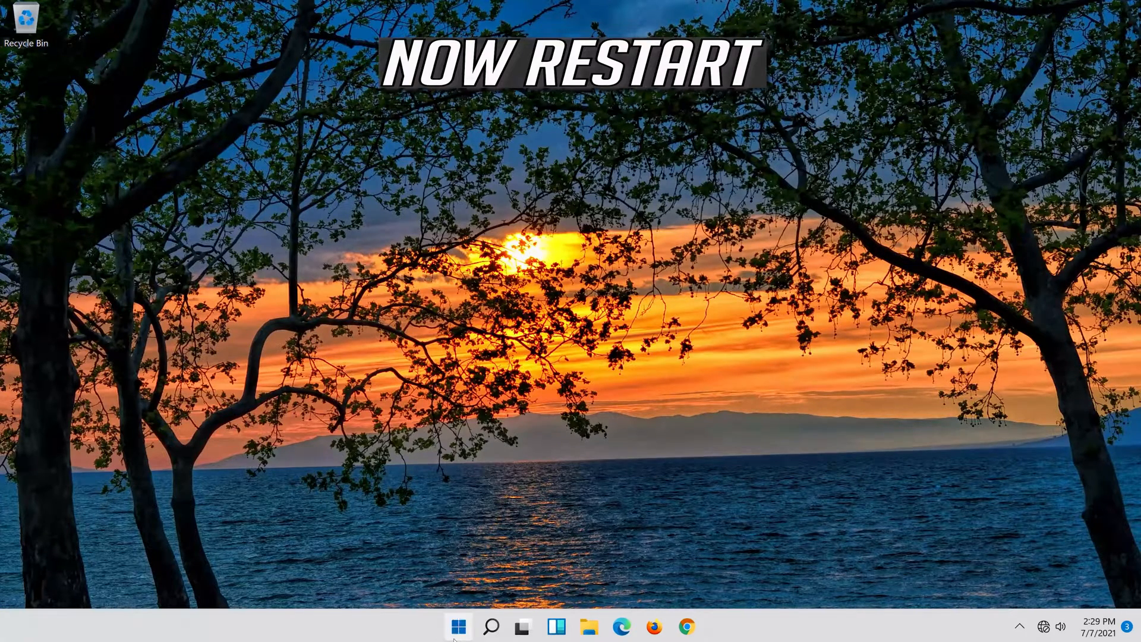
click(457, 626)
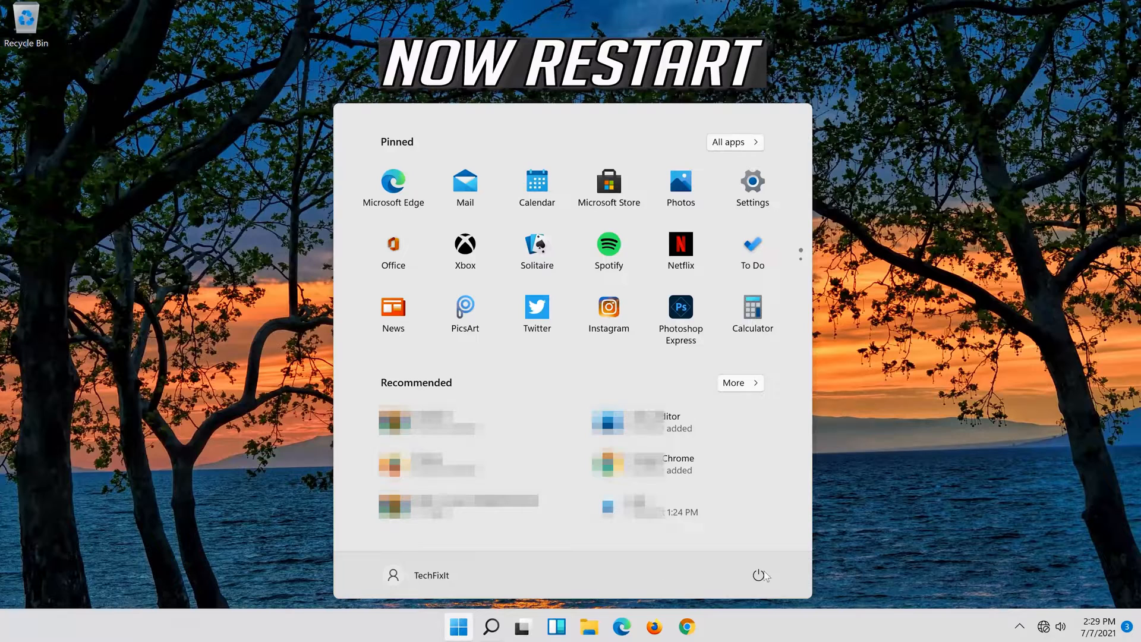
click(759, 575)
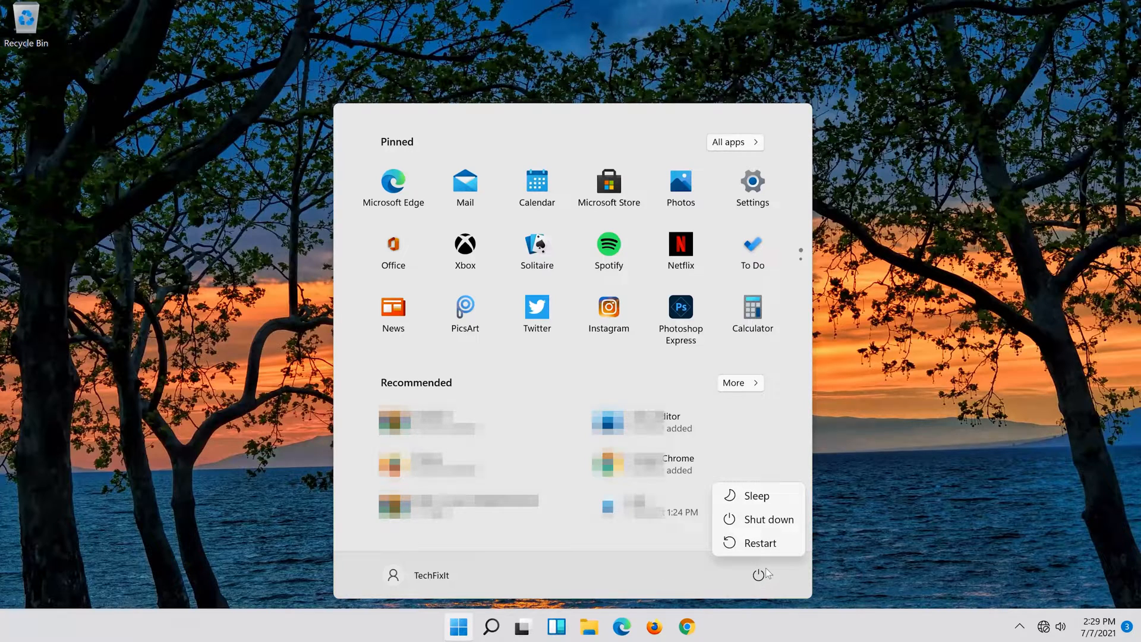
click(760, 542)
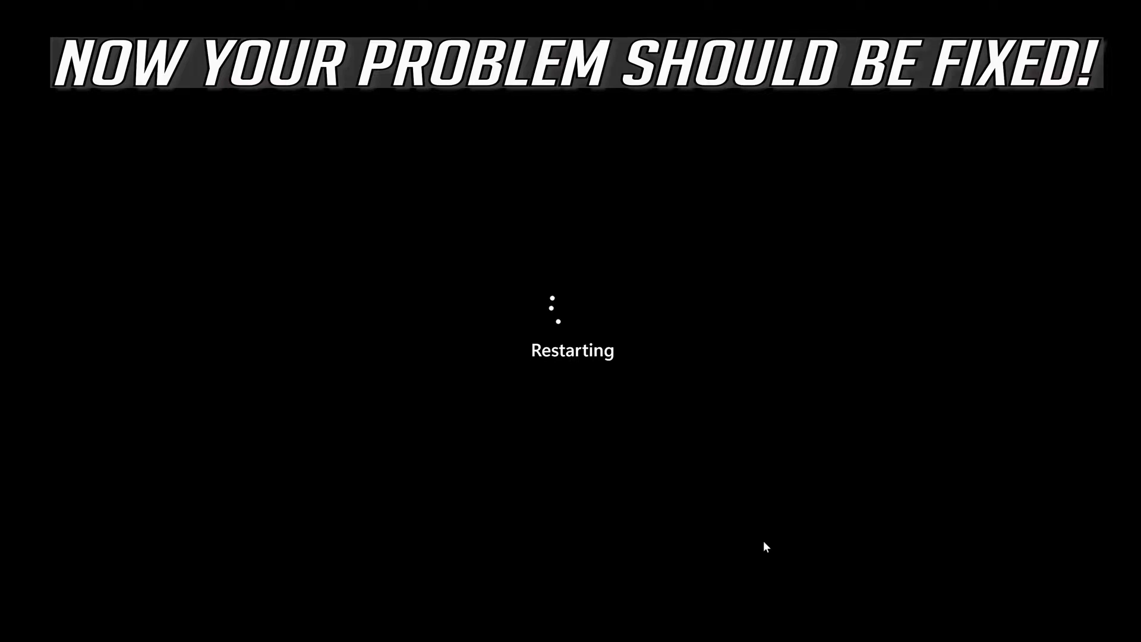